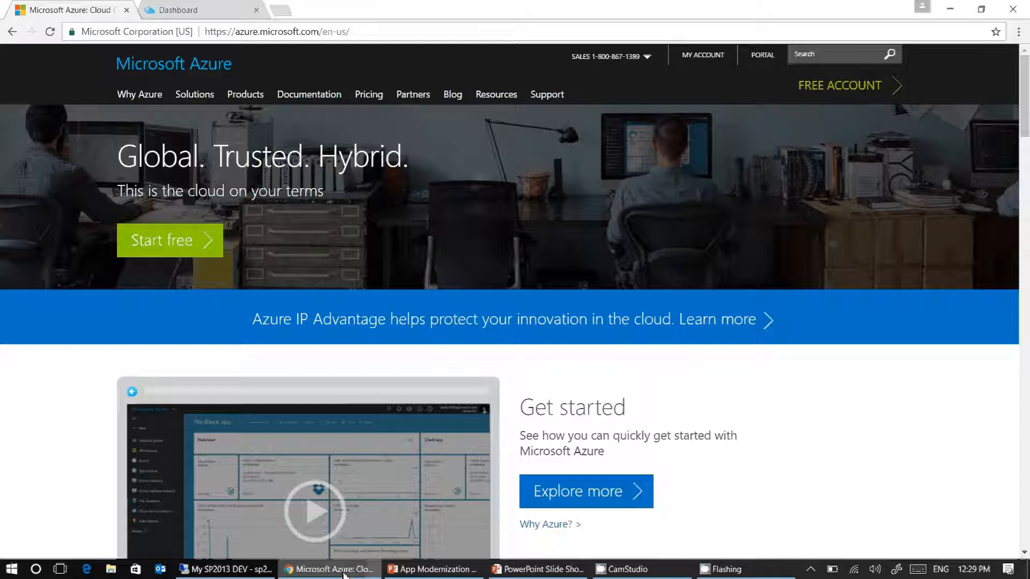
mouse_move(300, 451)
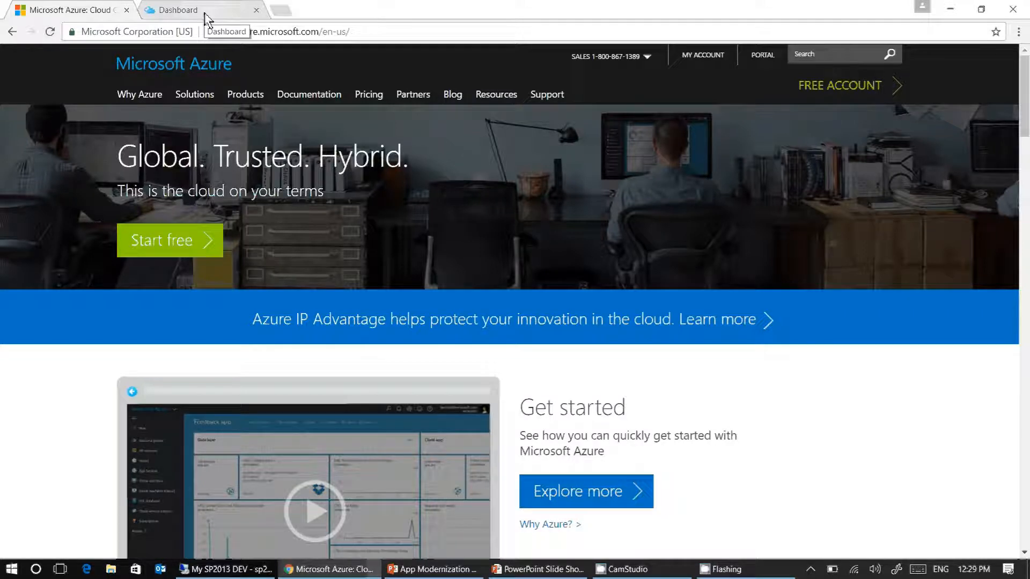
From the Azure dashboard, open the New marketplace's Web + Mobile category.
click(177, 9)
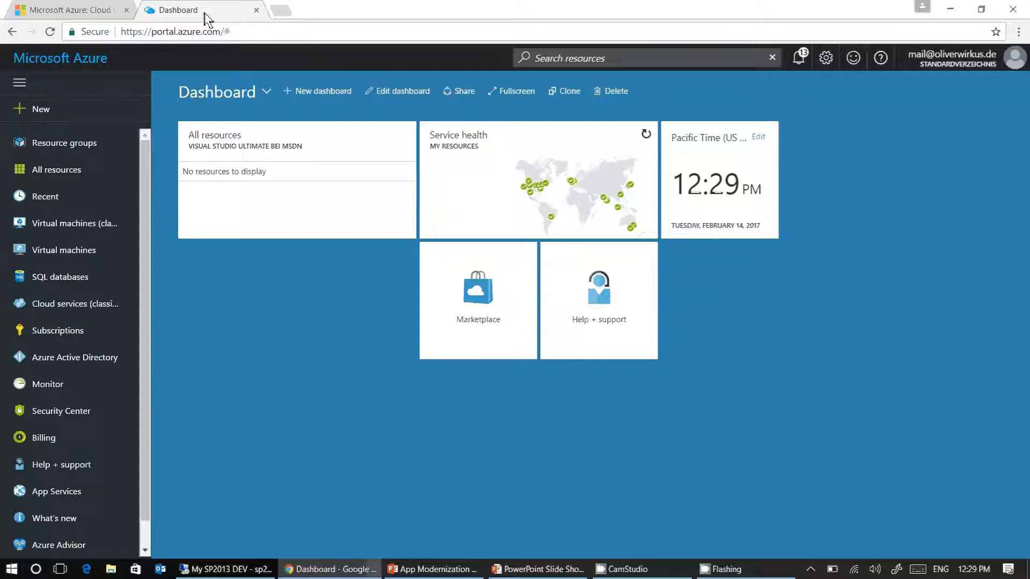
mouse_move(56, 169)
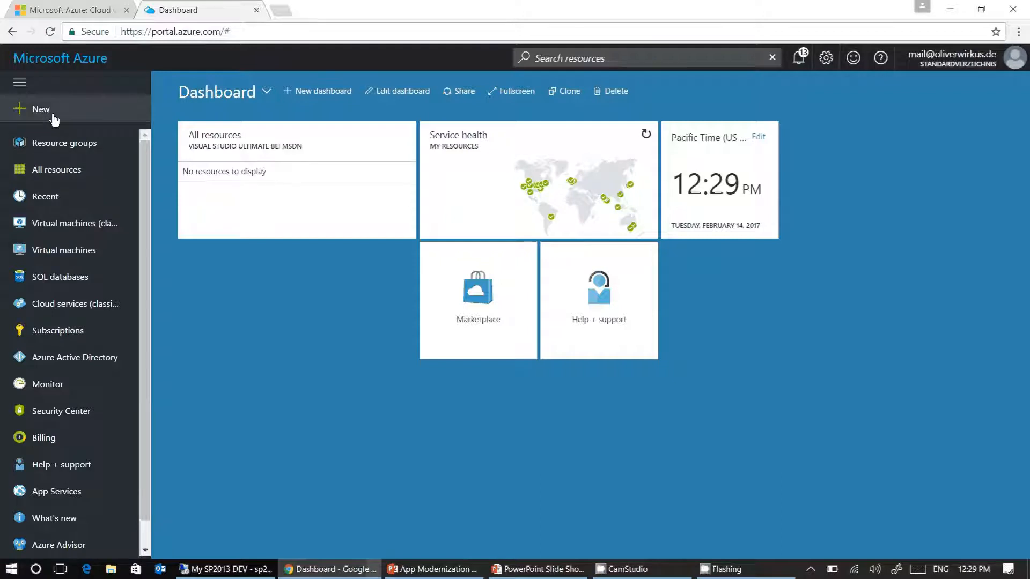
click(40, 109)
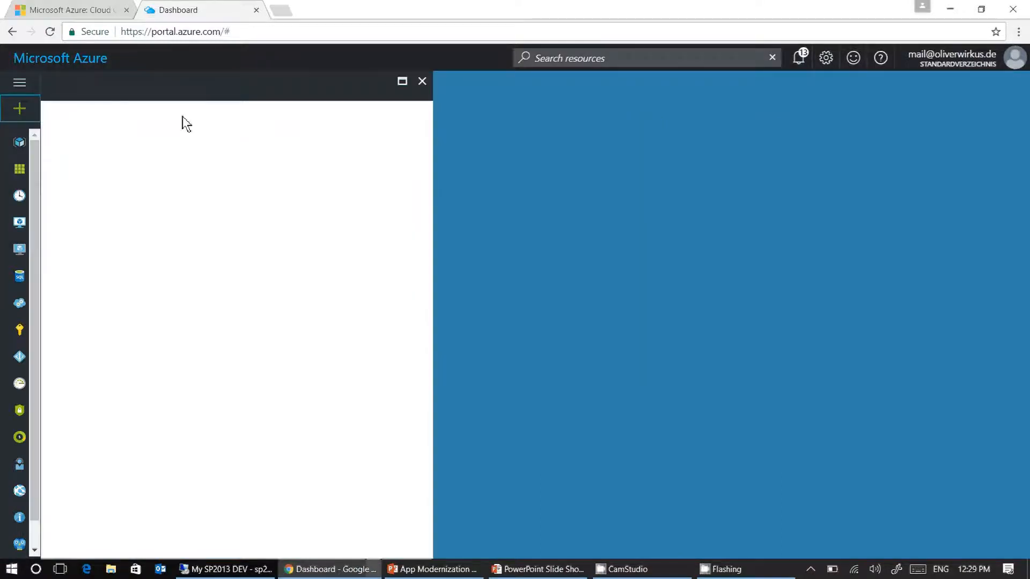
click(19, 108)
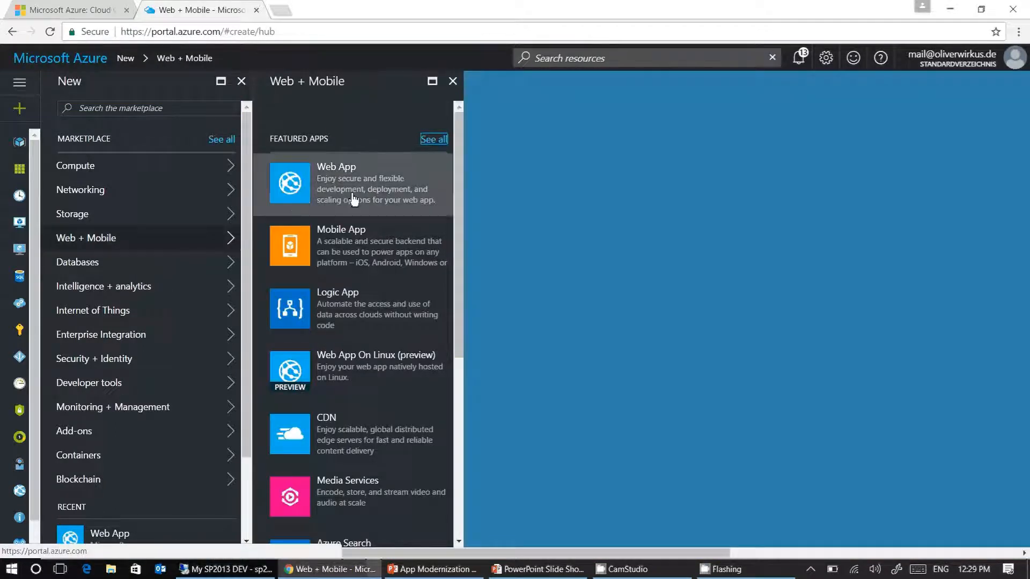
Start a Web App named AppModernizationDemo with new resource group AppModernizationDemo.
click(354, 182)
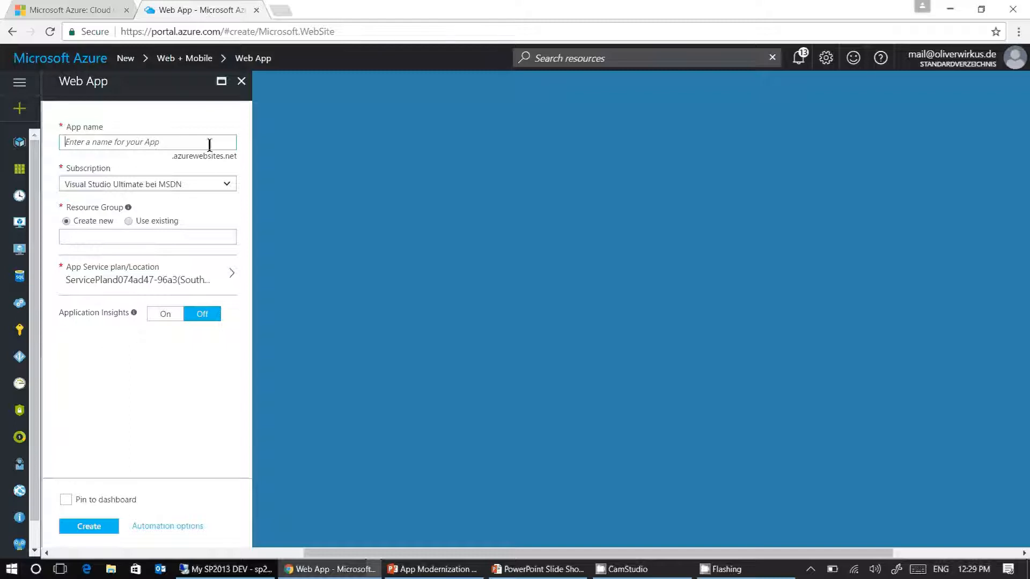
text(AppModernizationDemo)
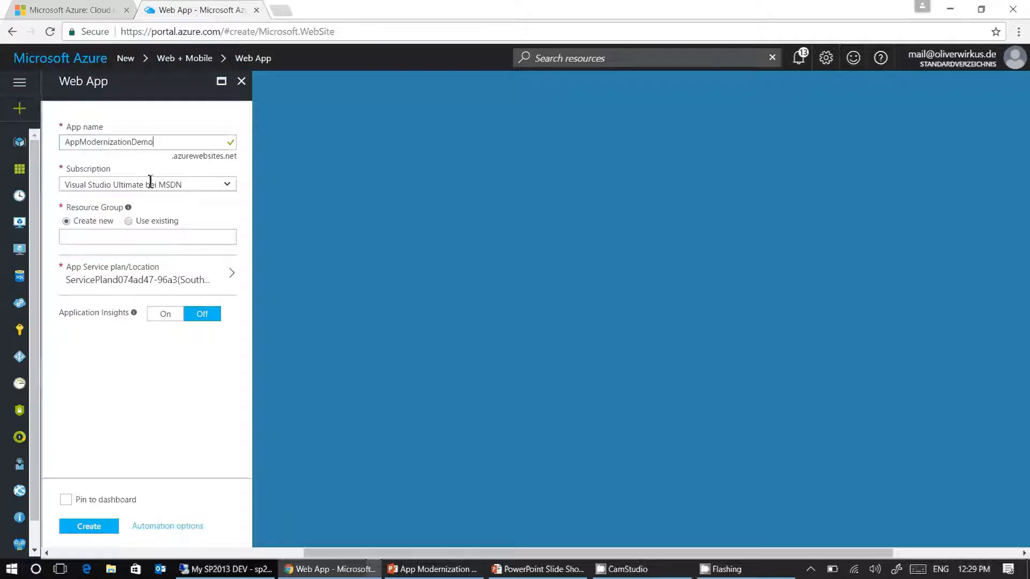
mouse_move(197, 160)
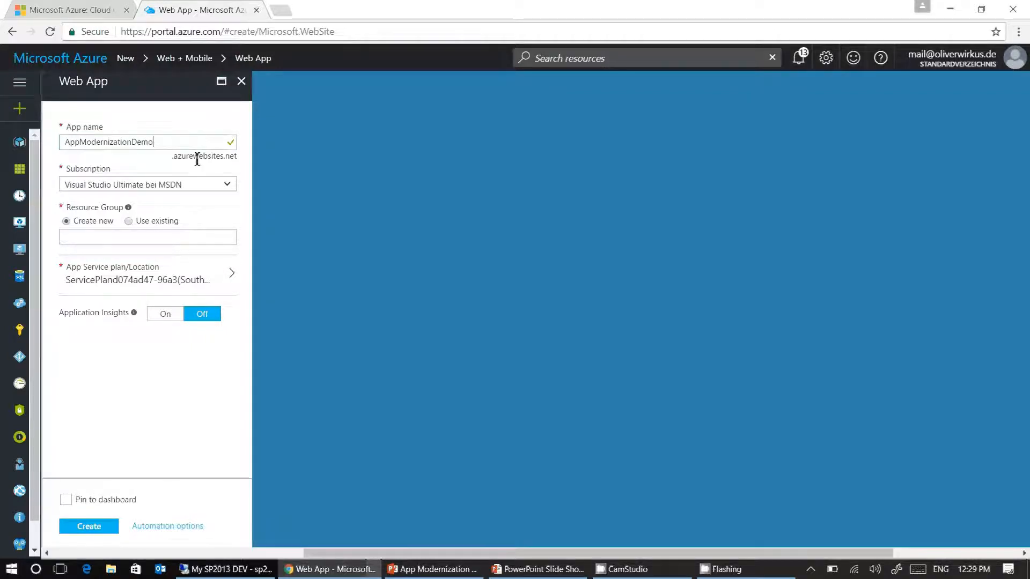
mouse_move(241, 140)
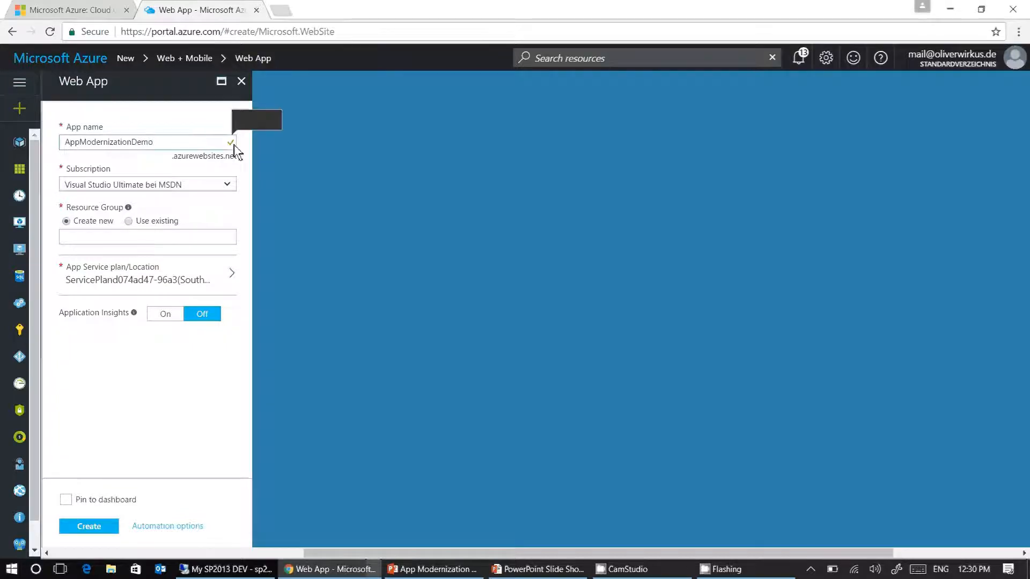
mouse_move(243, 181)
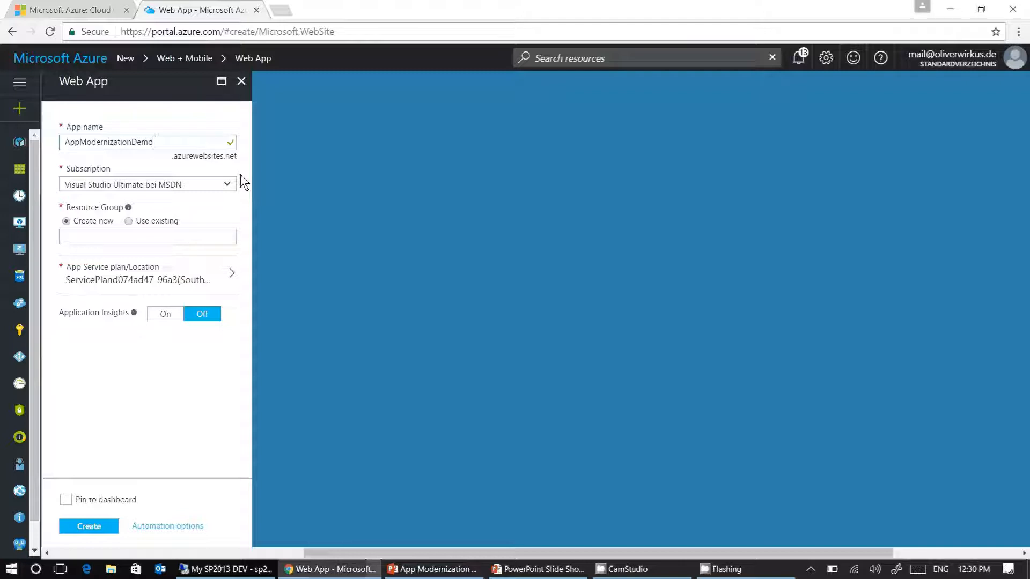
mouse_move(182, 172)
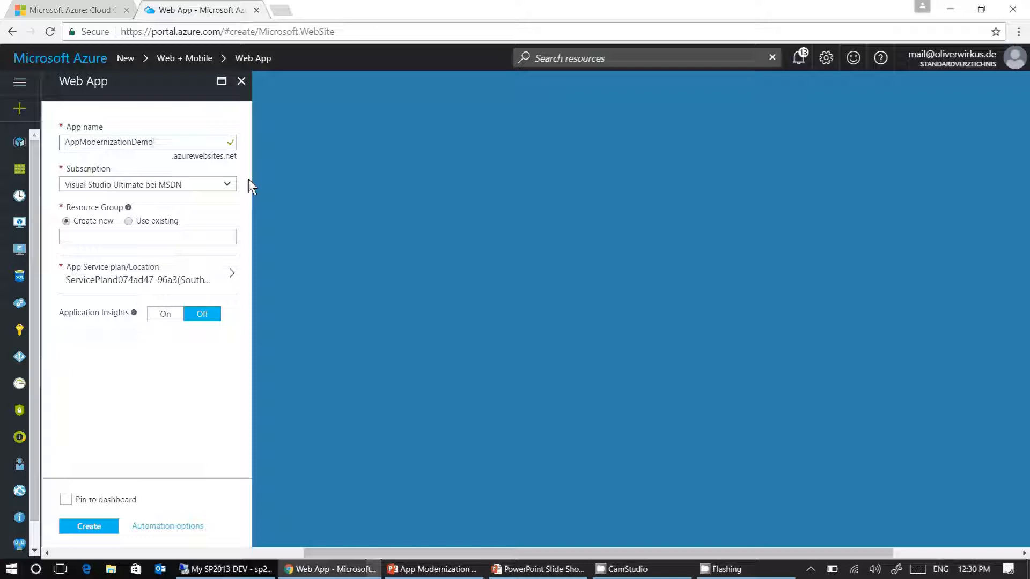
mouse_move(94, 176)
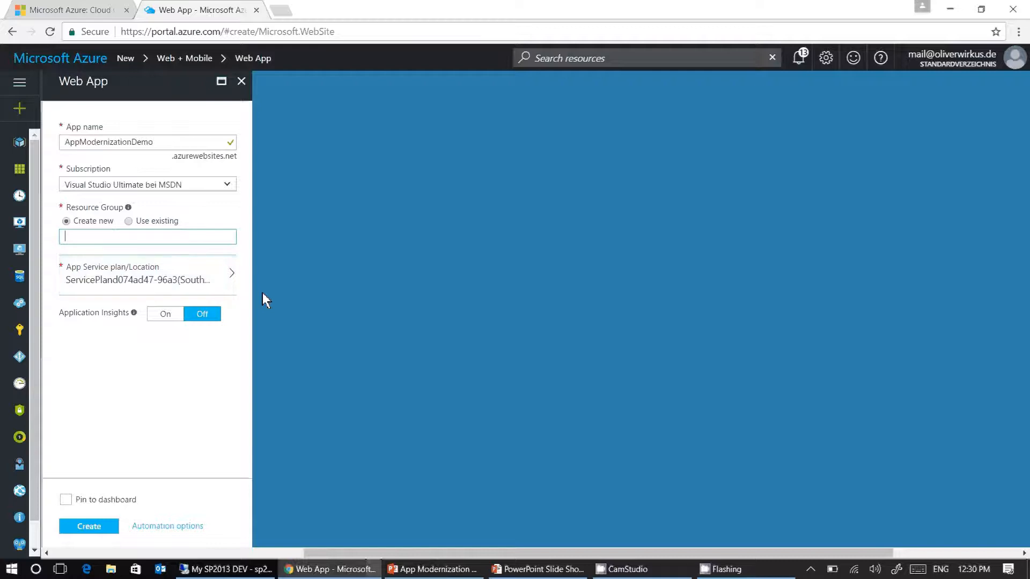
text(AppModernizationDemo)
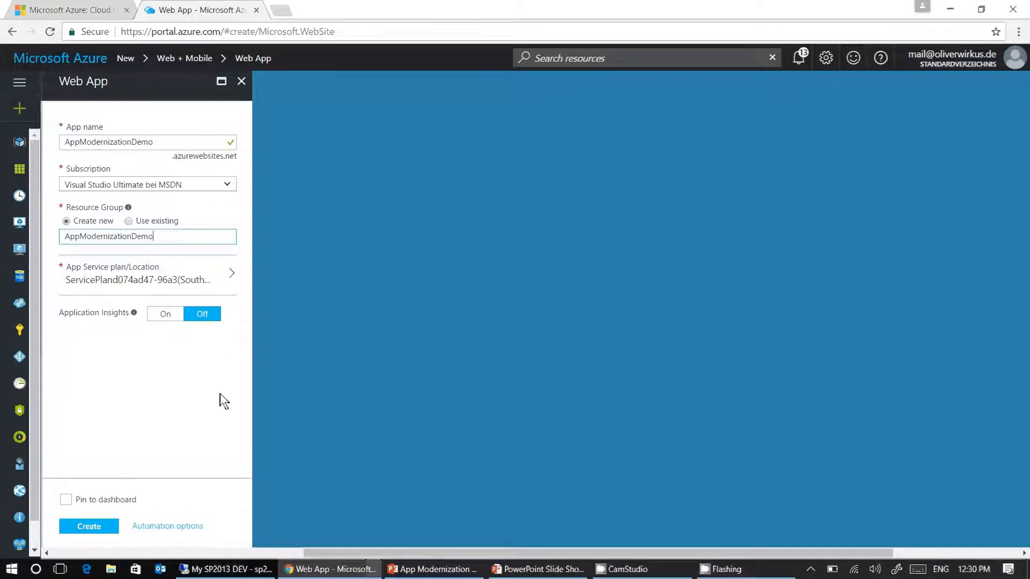
mouse_move(182, 375)
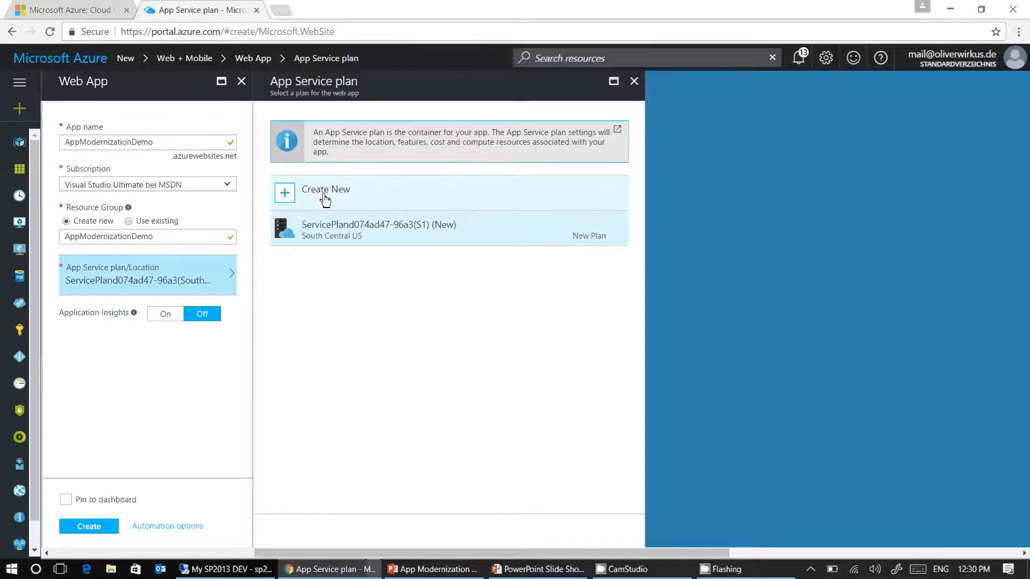
Create app service plan AppModernizationDemo located in Canada Central.
click(325, 193)
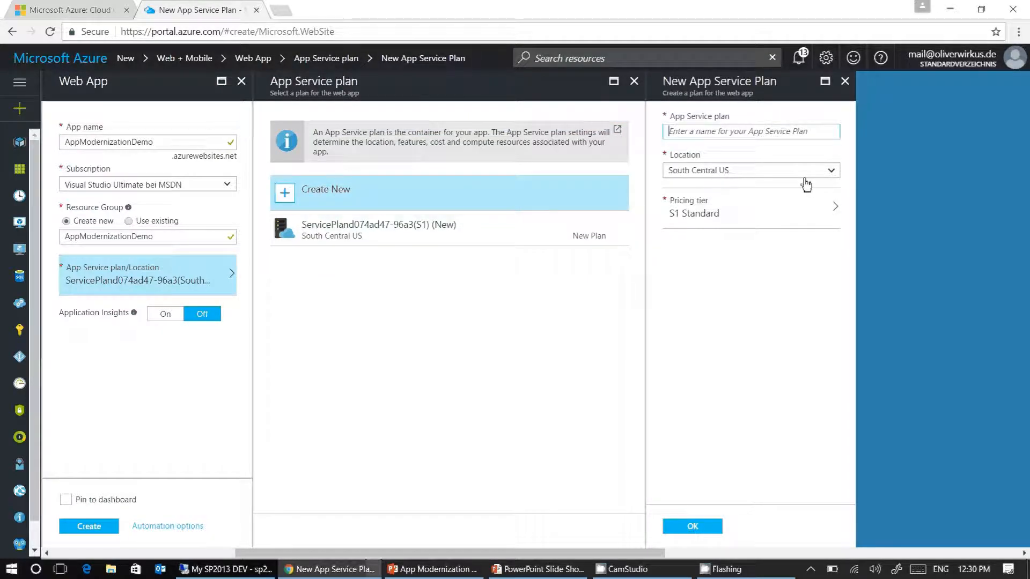
text(AppModernizationDemo)
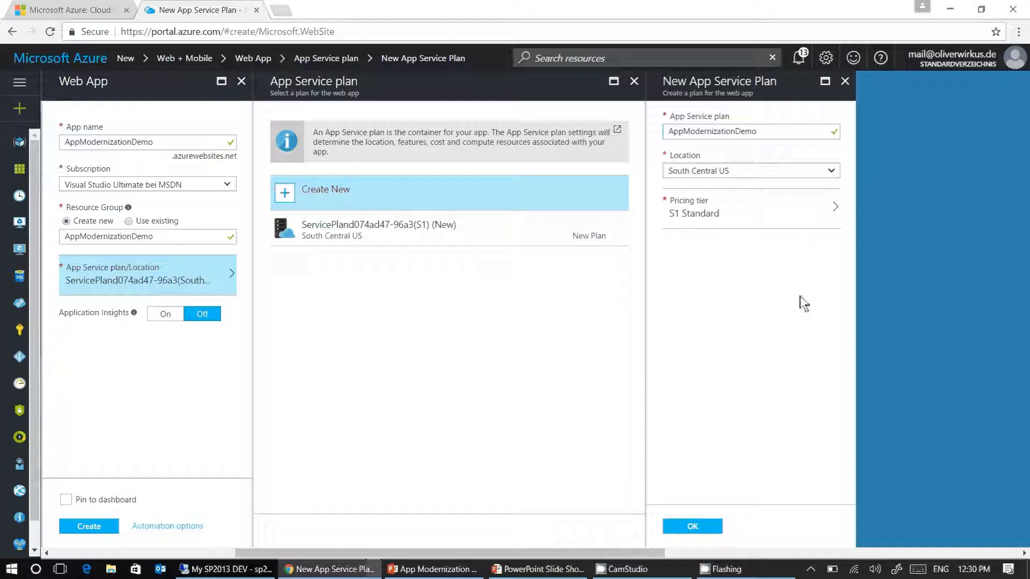
mouse_move(850, 144)
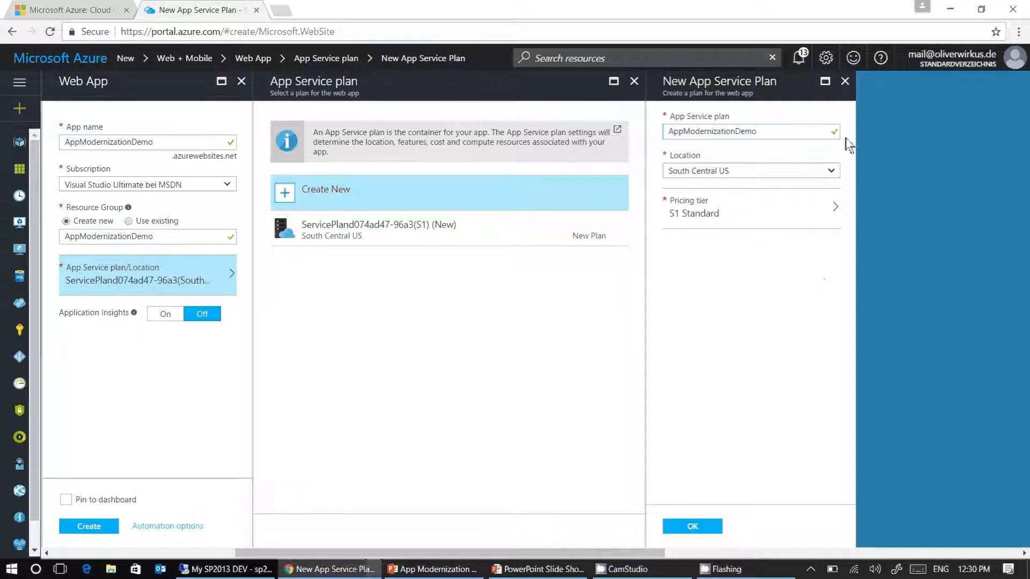
click(749, 132)
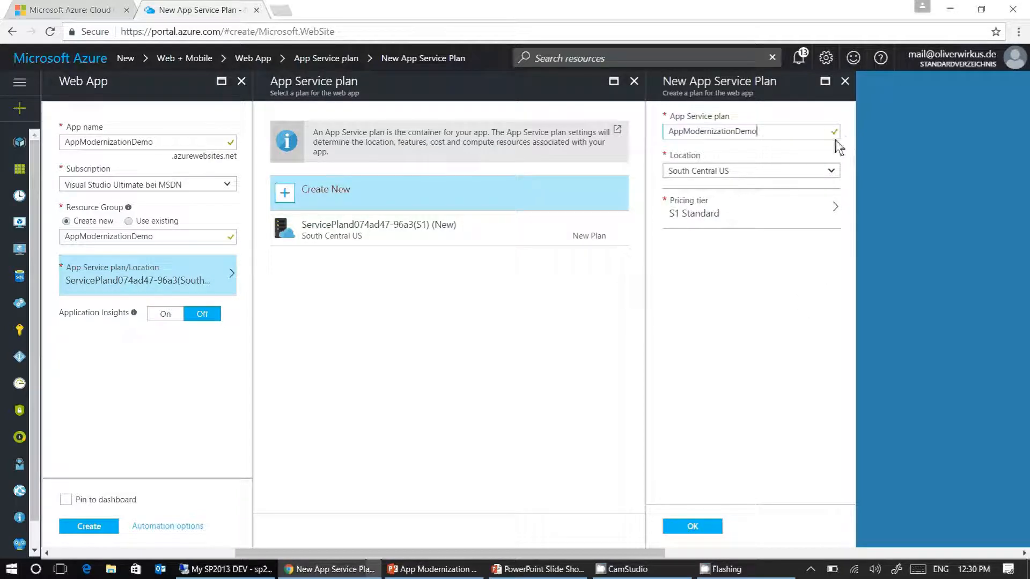
mouse_move(849, 161)
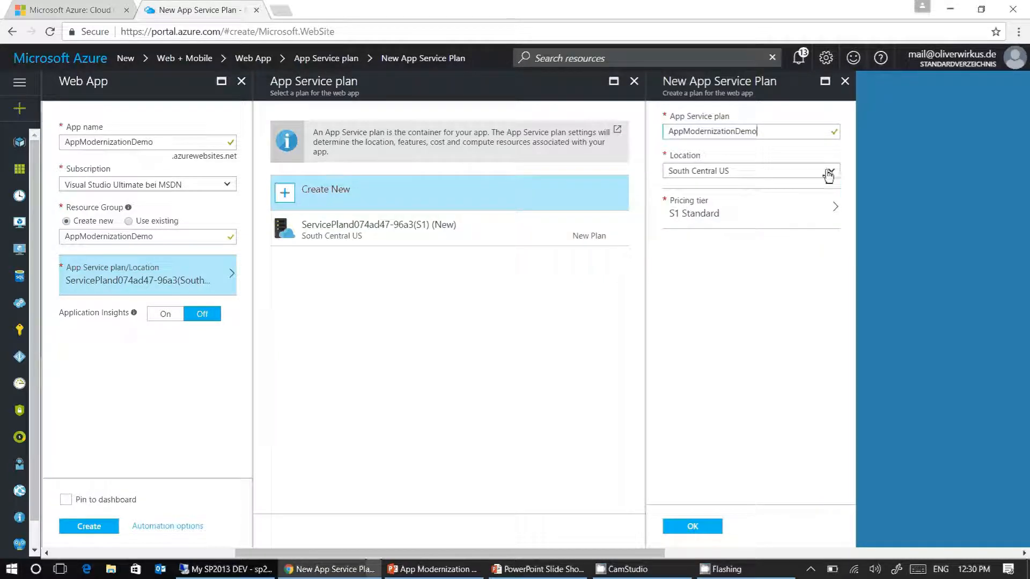
click(828, 170)
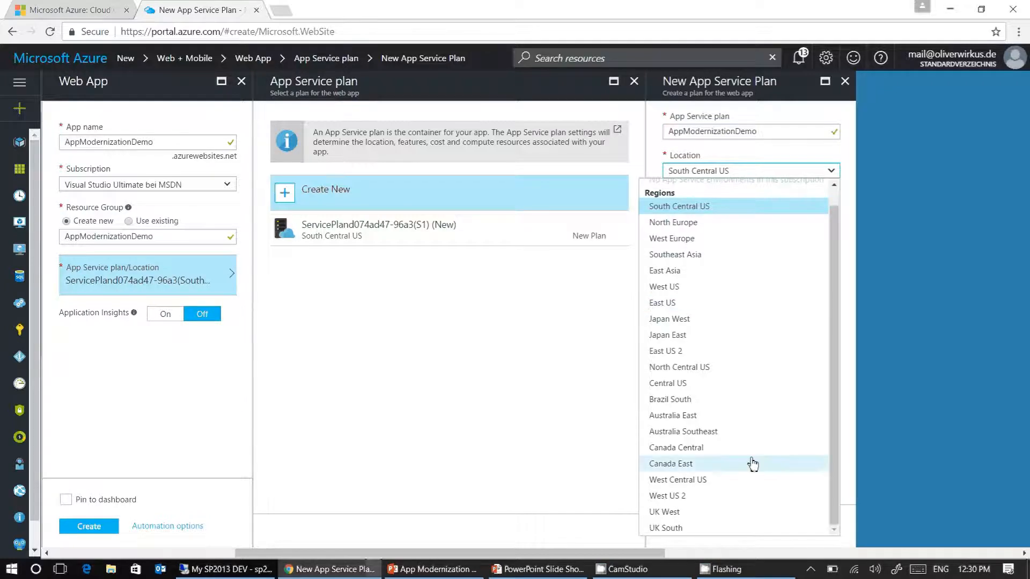
mouse_move(751, 453)
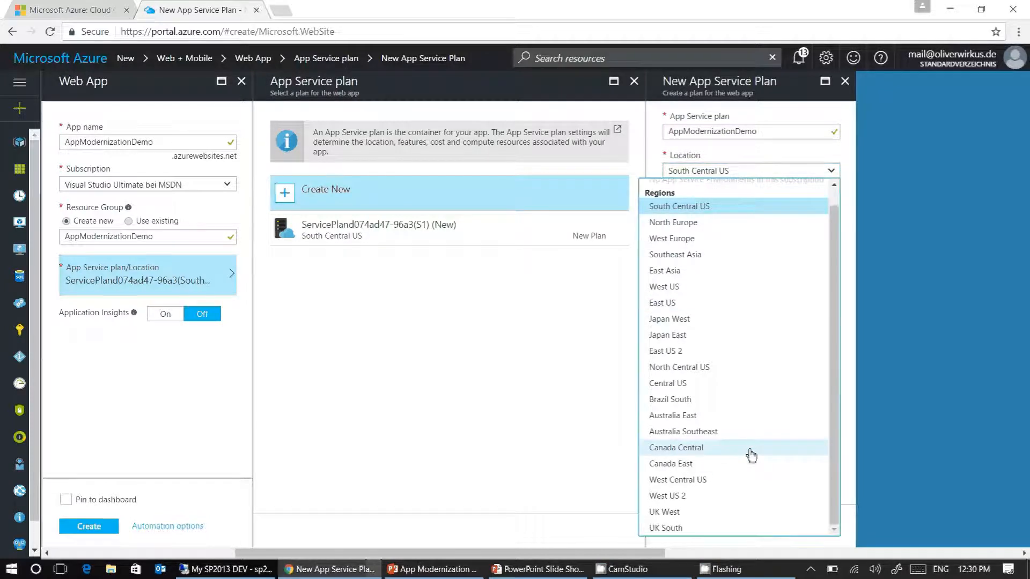
click(675, 448)
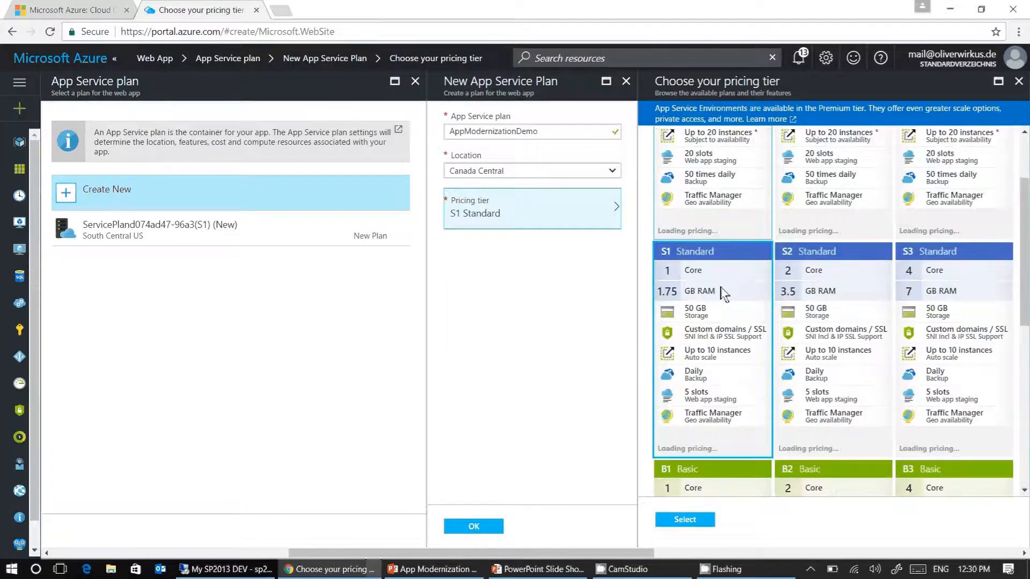
Choose the B1 Basic tier and confirm the AppModernizationDemo plan for the Web App.
scroll(down, 3)
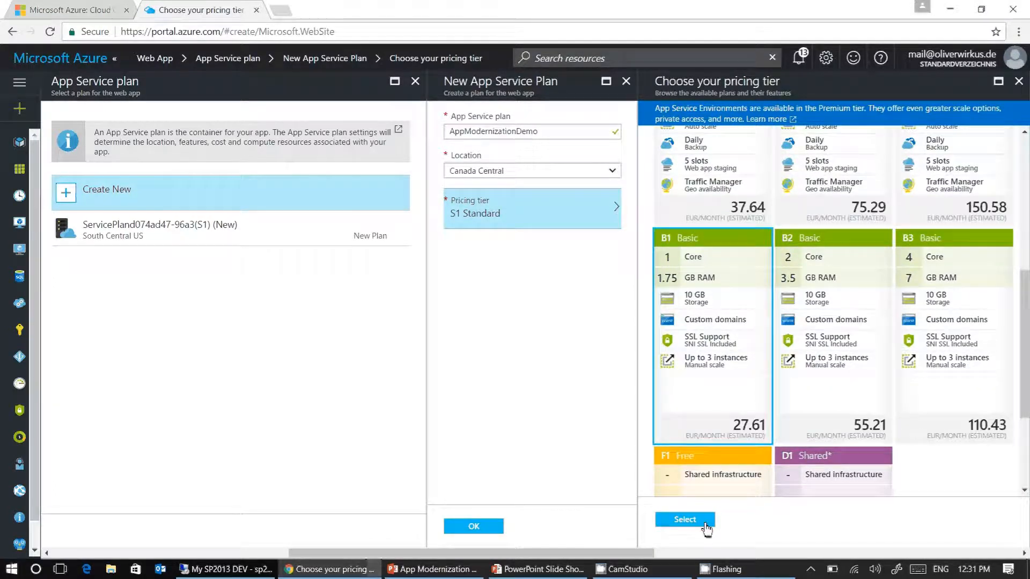
click(684, 520)
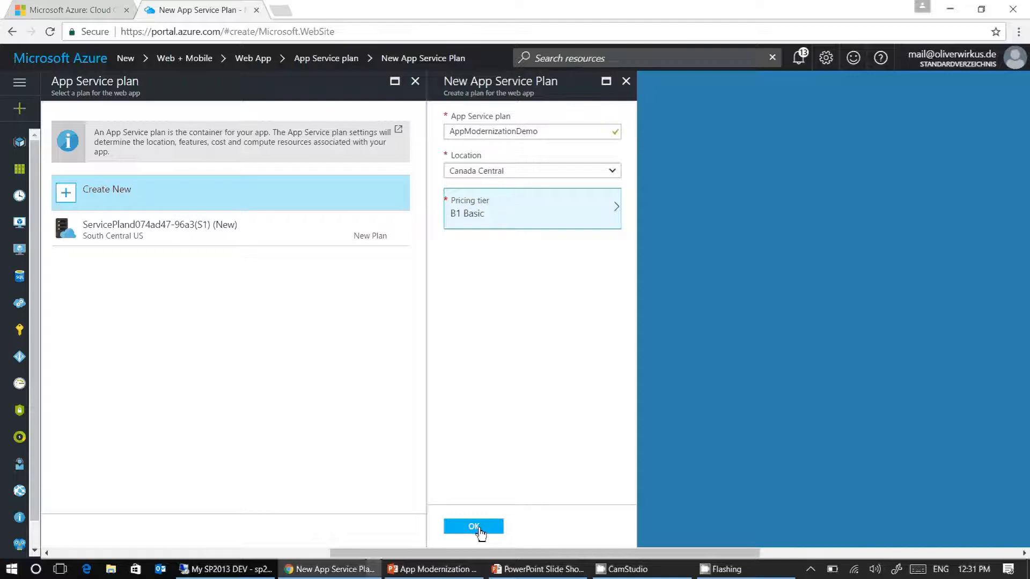
click(473, 526)
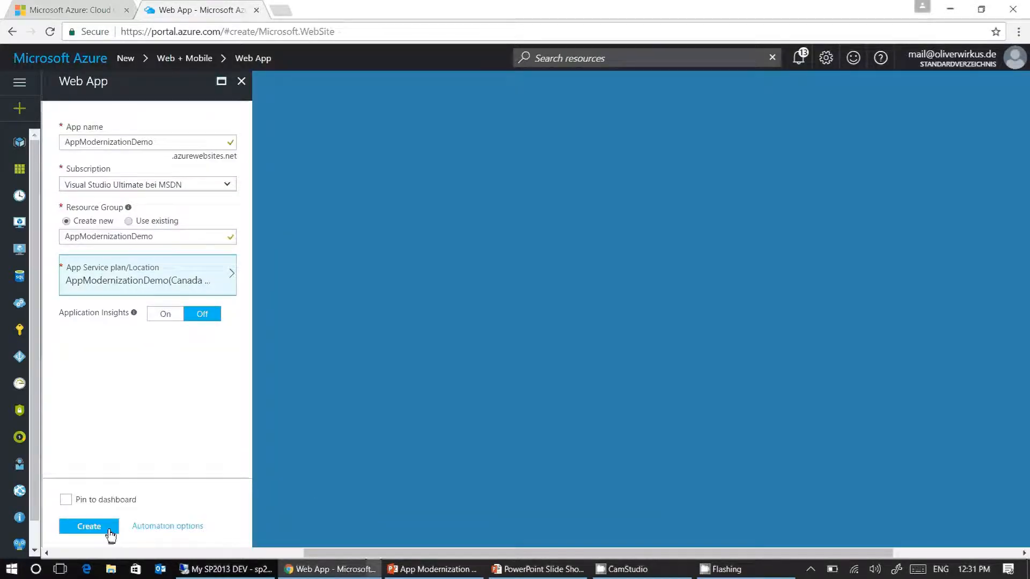
Submit the AppModernizationDemo Web App for creation.
click(88, 526)
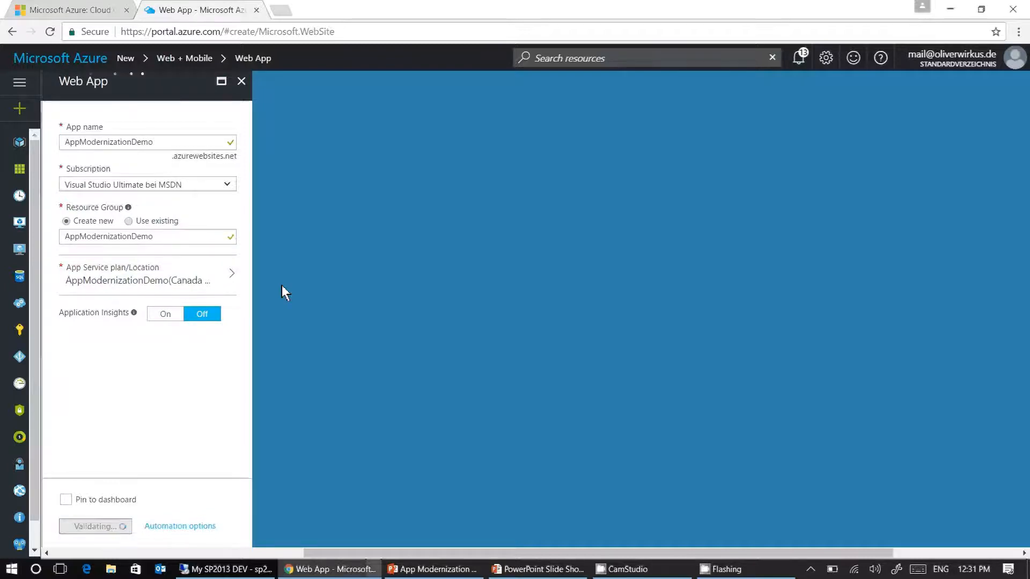
click(94, 526)
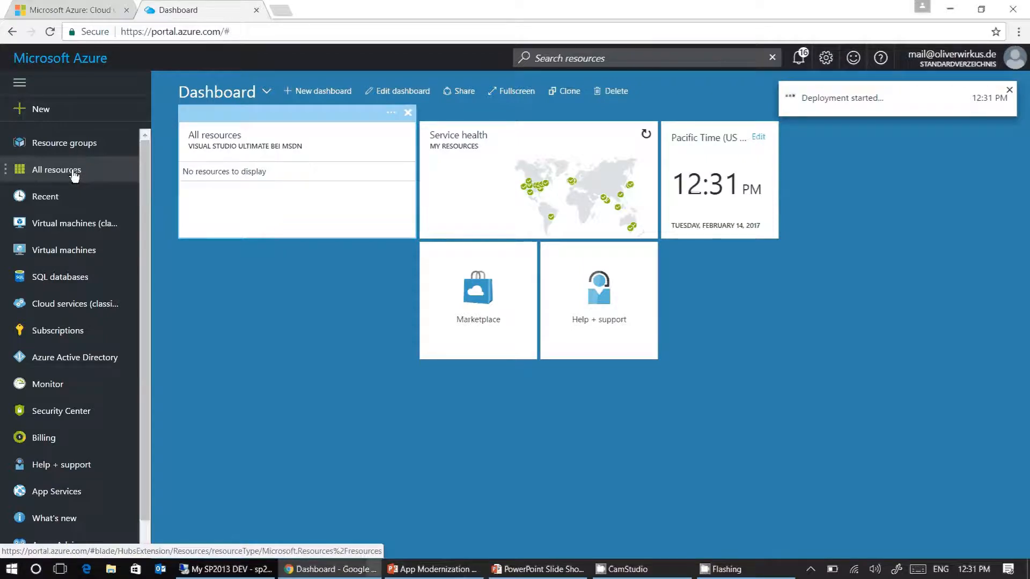
Refresh All resources to show the new App Service and plan, dismissing the success notice.
click(56, 169)
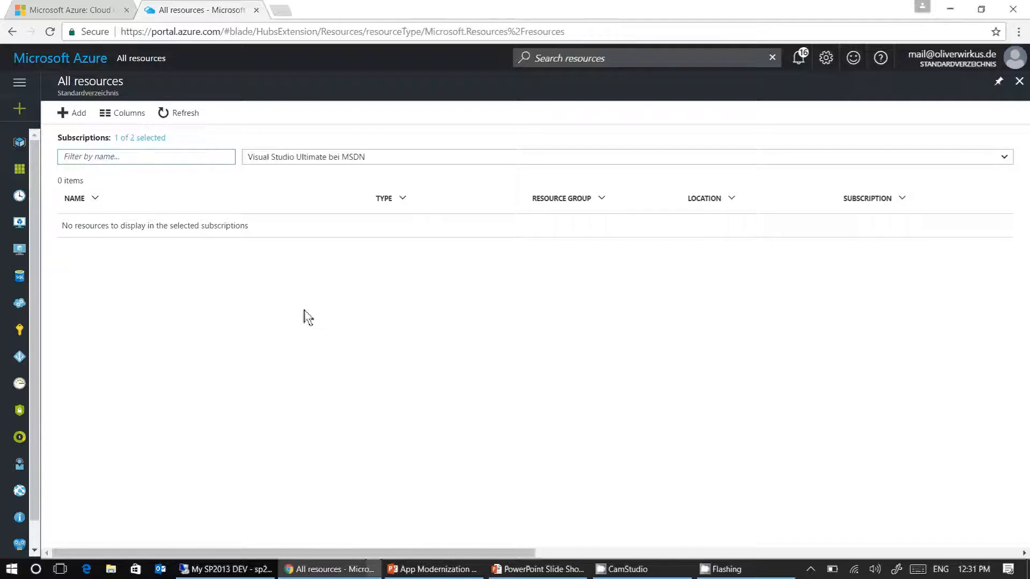
mouse_move(226, 141)
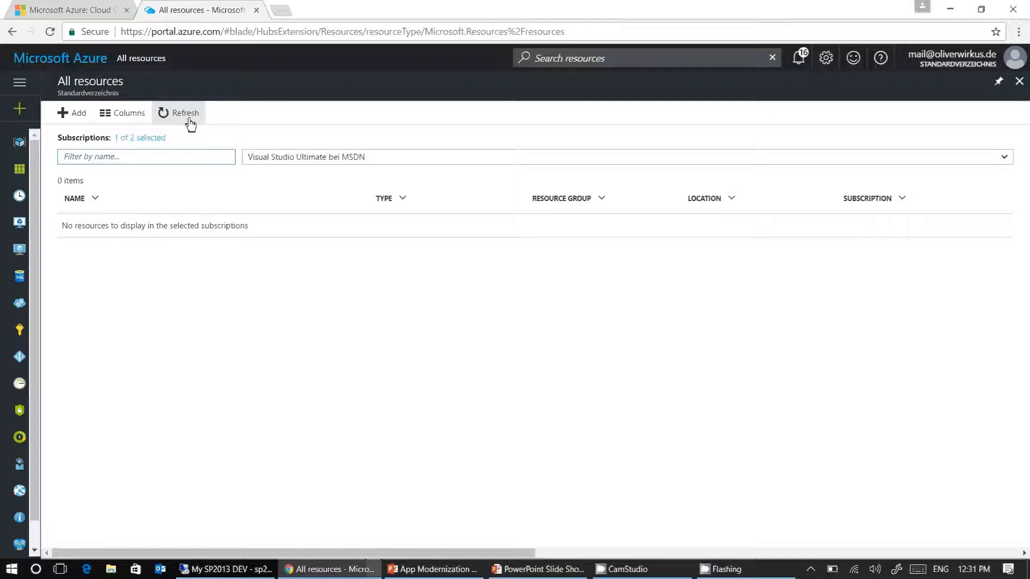
click(185, 113)
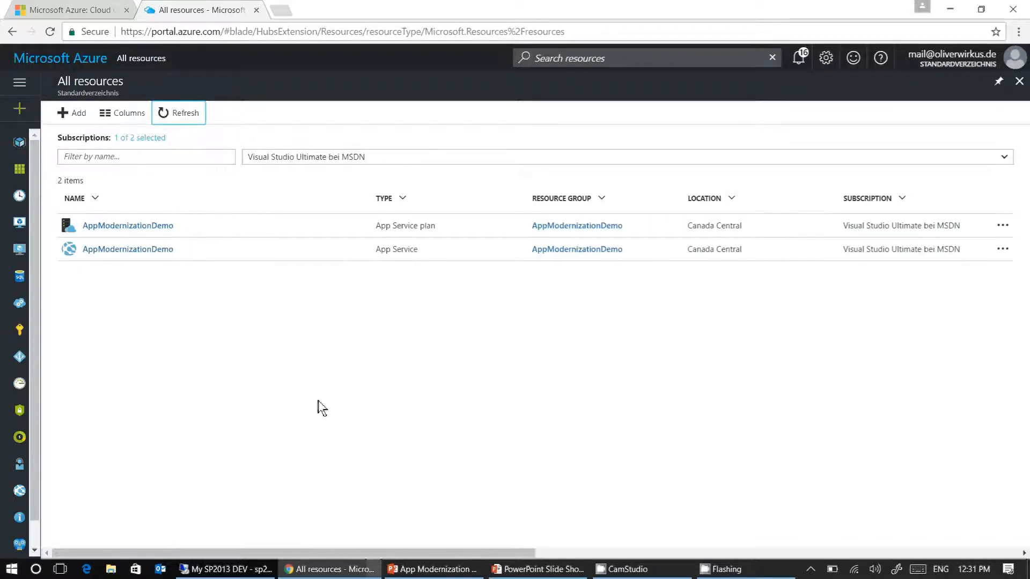
mouse_move(226, 364)
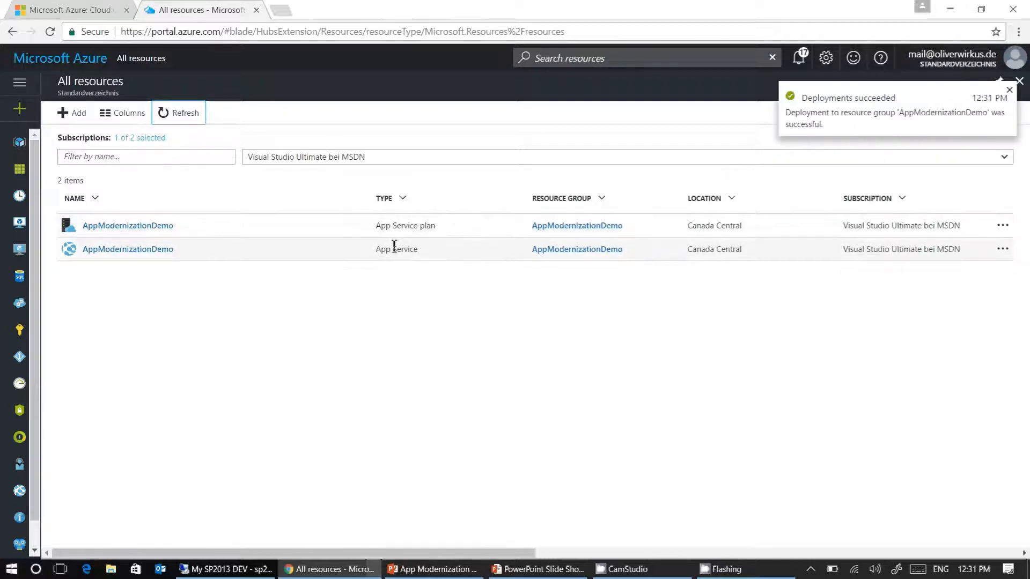
click(1009, 90)
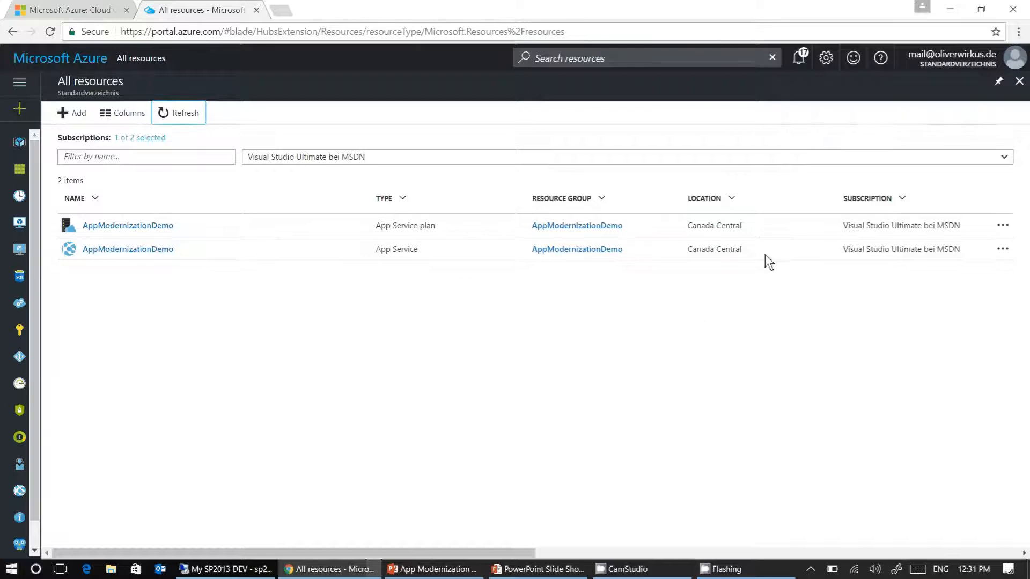
mouse_move(730, 277)
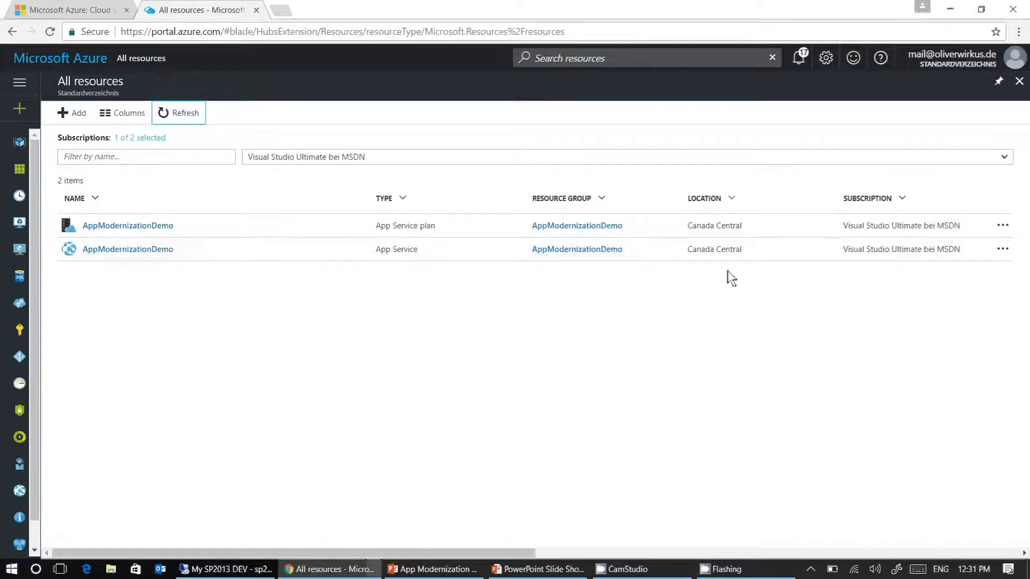
mouse_move(759, 275)
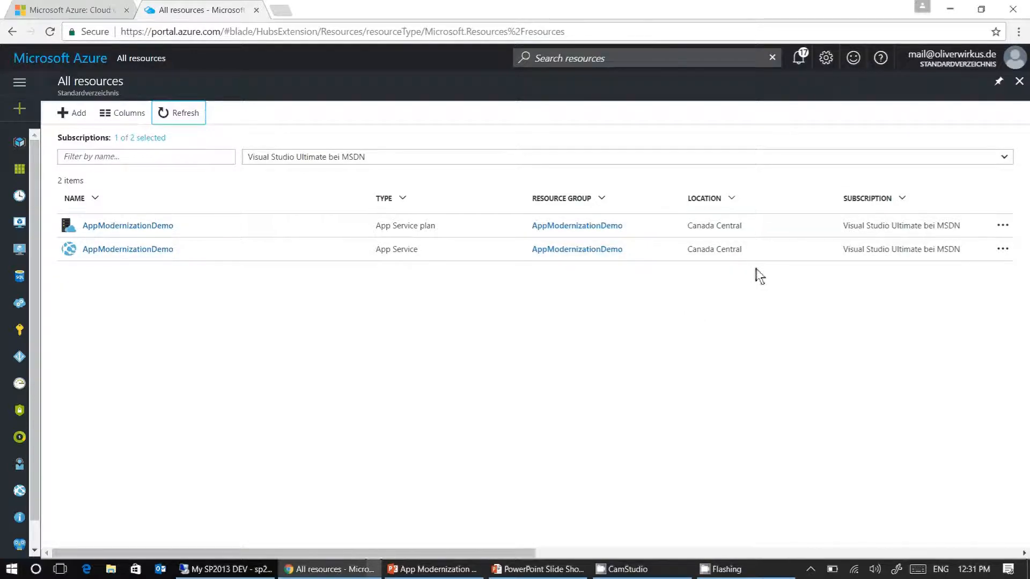
mouse_move(462, 374)
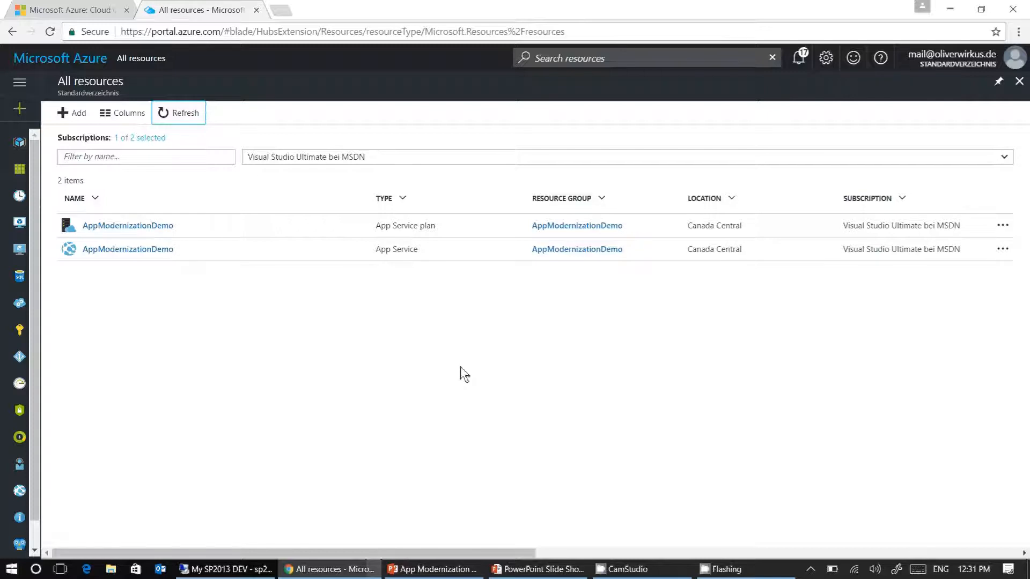
mouse_move(276, 527)
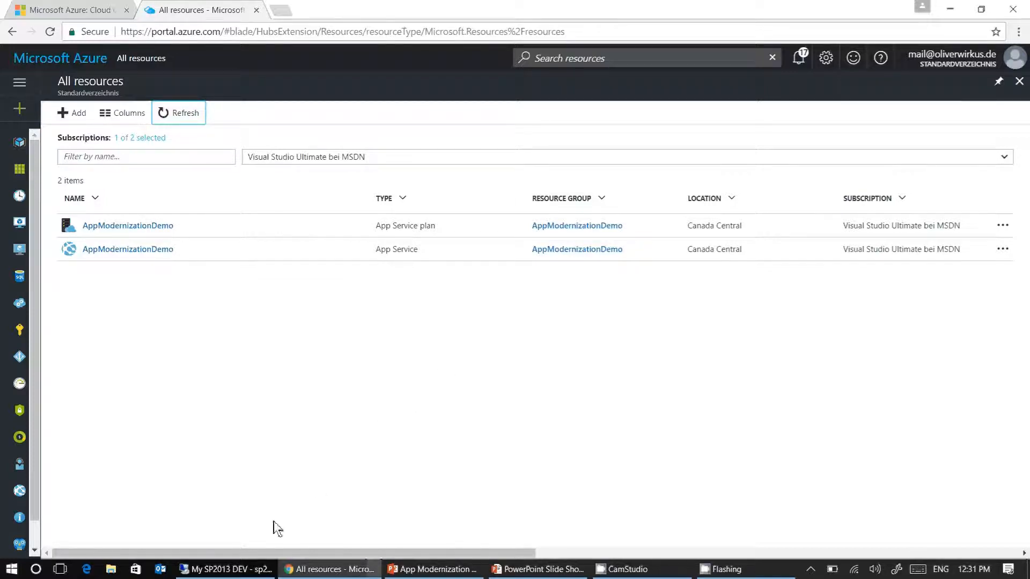
mouse_move(226, 568)
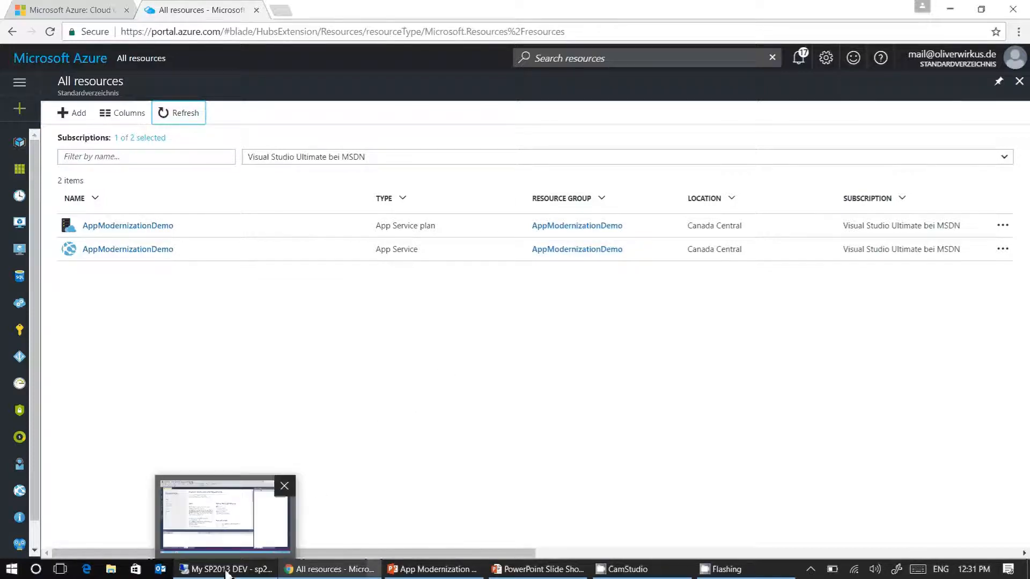
mouse_move(225, 569)
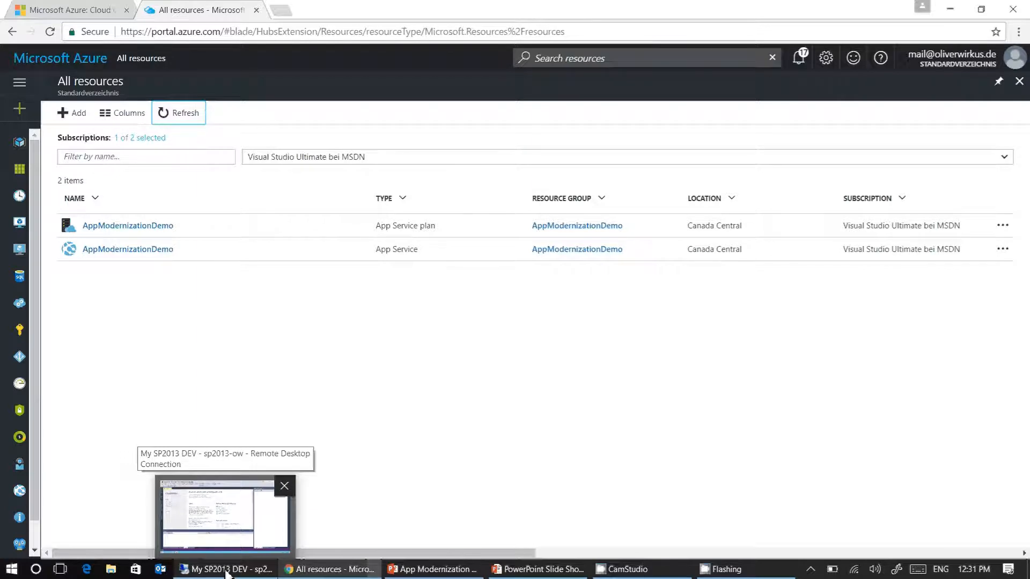
Switch to the remote machine's Visual Studio and open the File menu.
click(226, 568)
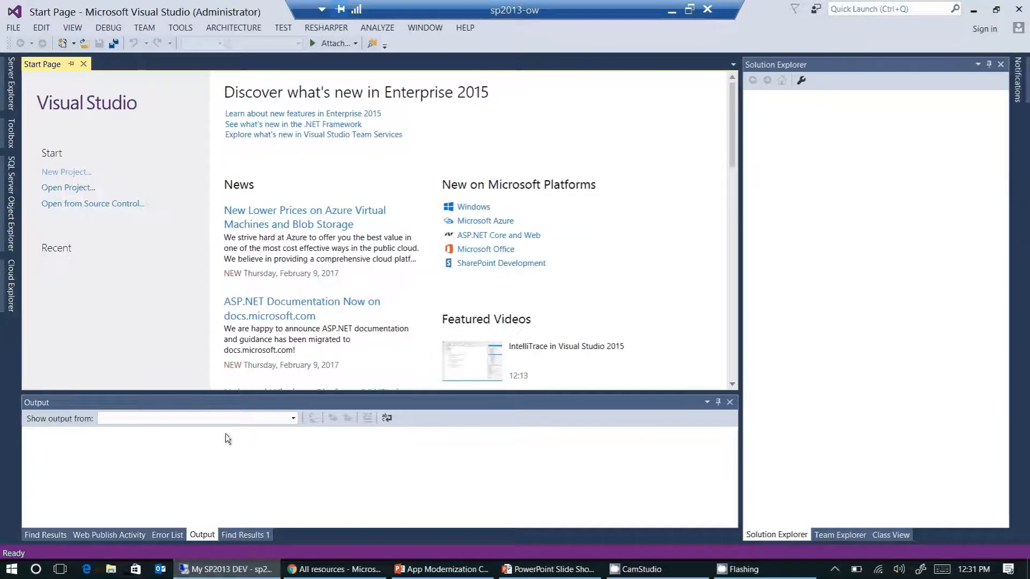
mouse_move(255, 283)
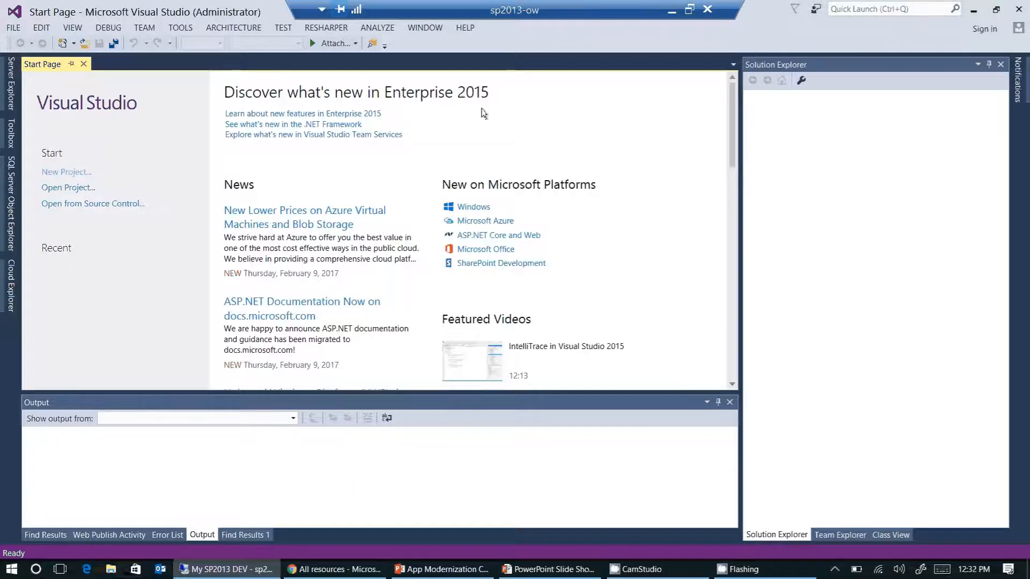
mouse_move(60, 62)
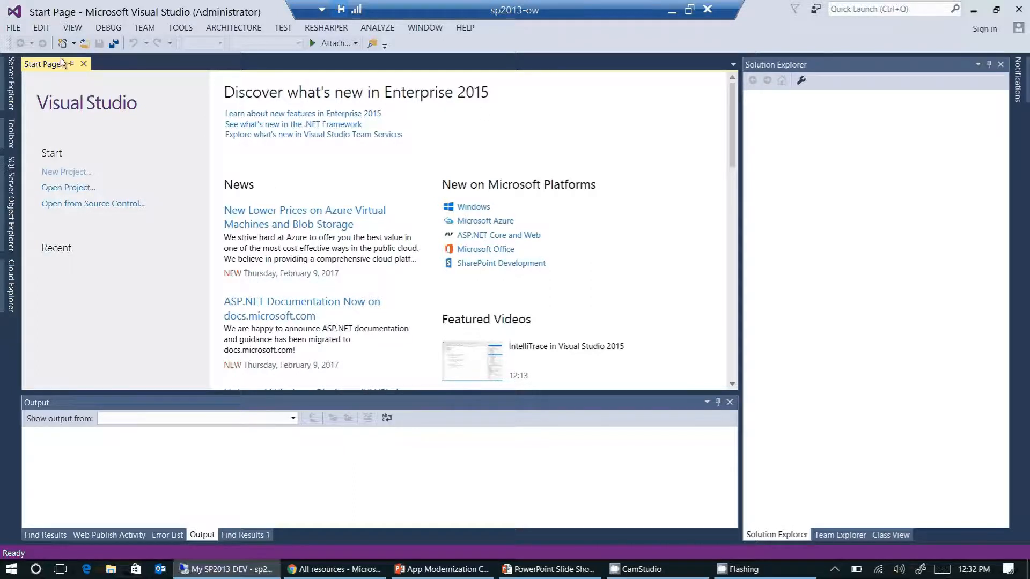
click(12, 28)
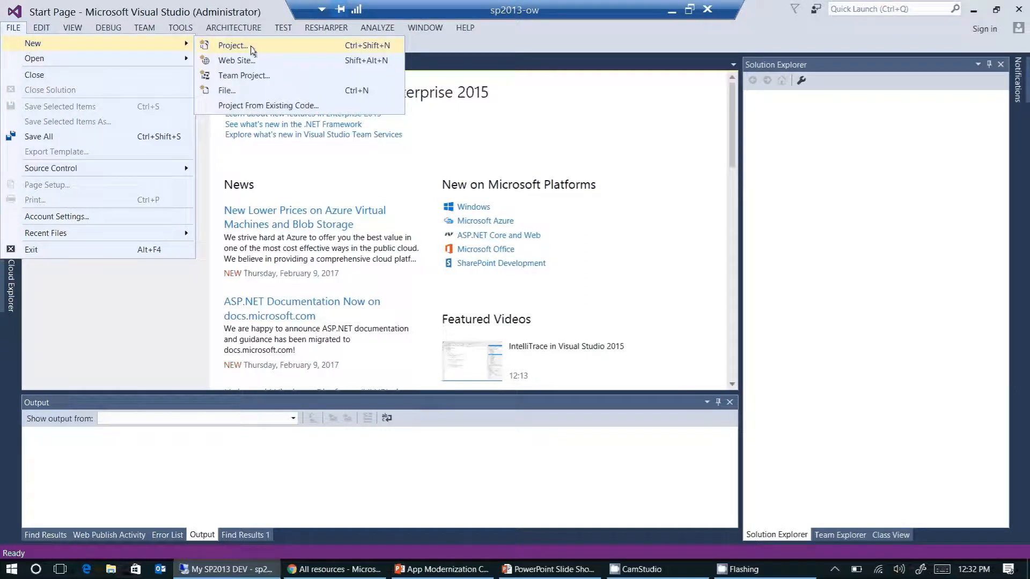
Start a Visual C# Web ASP.NET Web Application project named AppModernizationDemo.
click(232, 45)
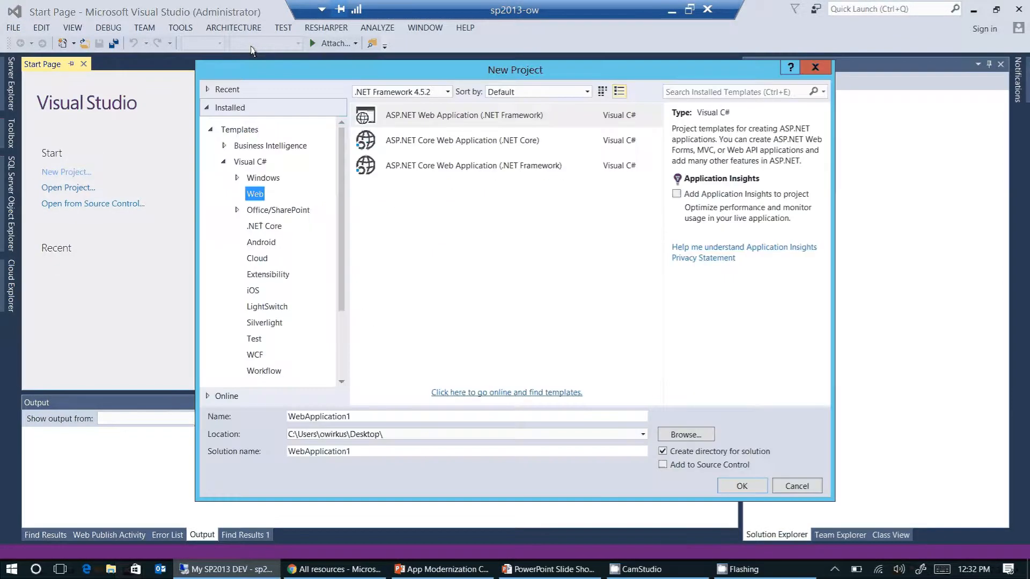
click(662, 194)
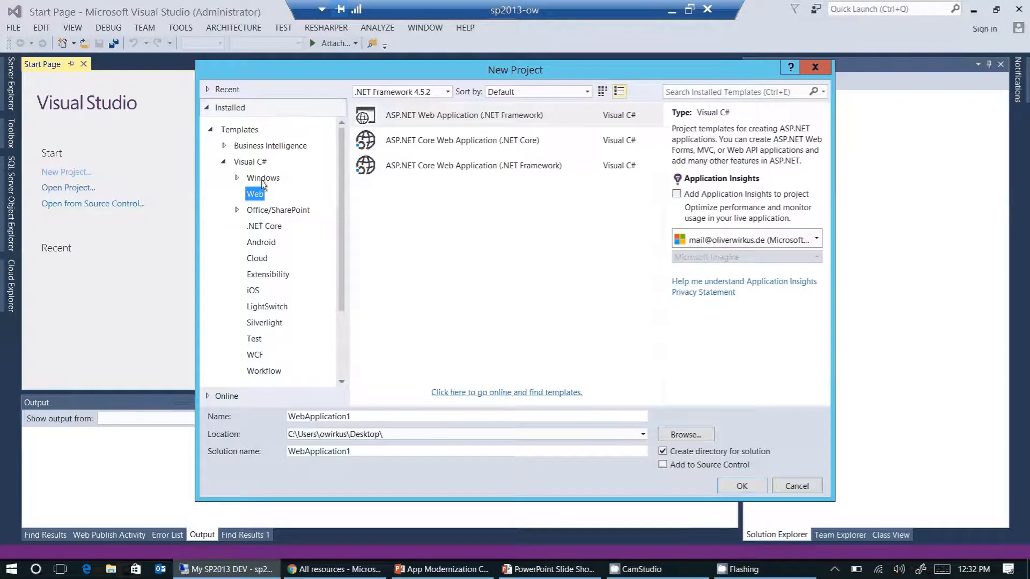
mouse_move(259, 198)
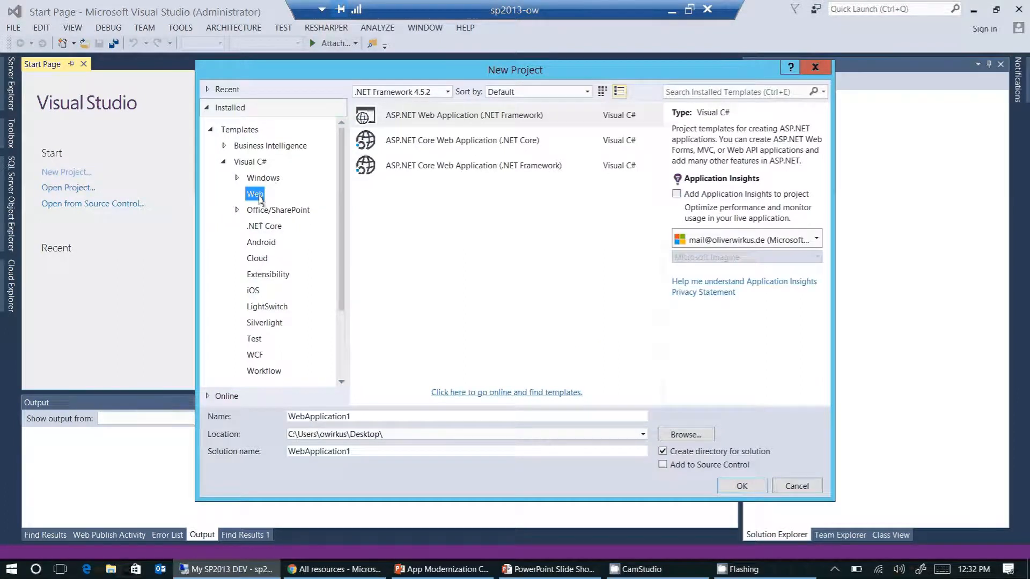
mouse_move(425, 124)
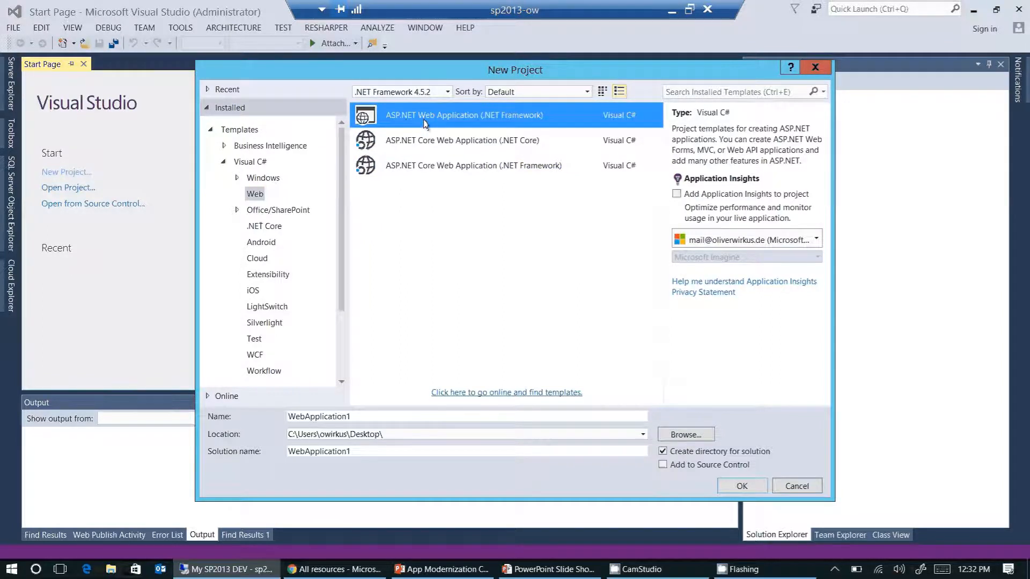
mouse_move(451, 372)
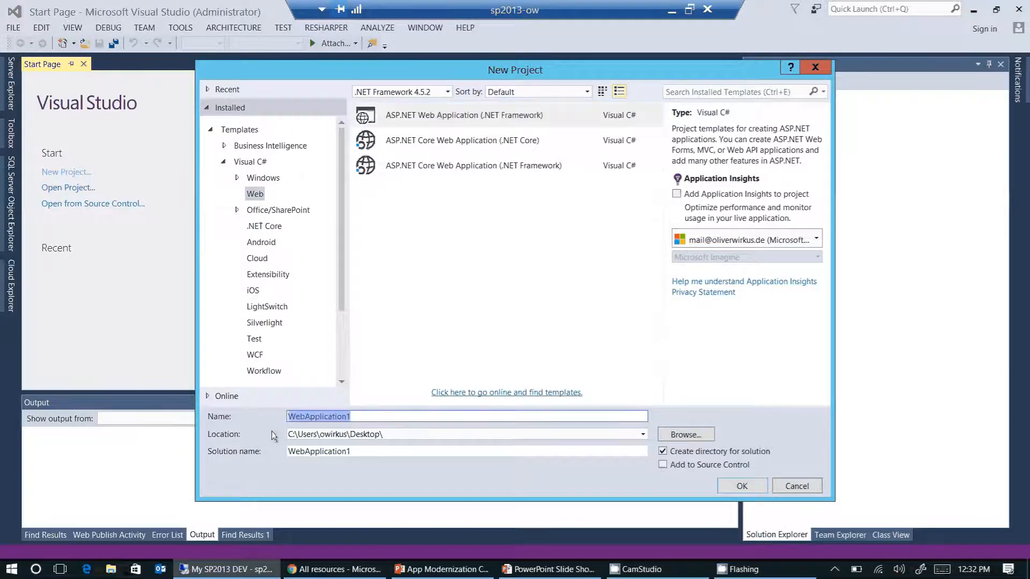
text(AppModernizationDemo)
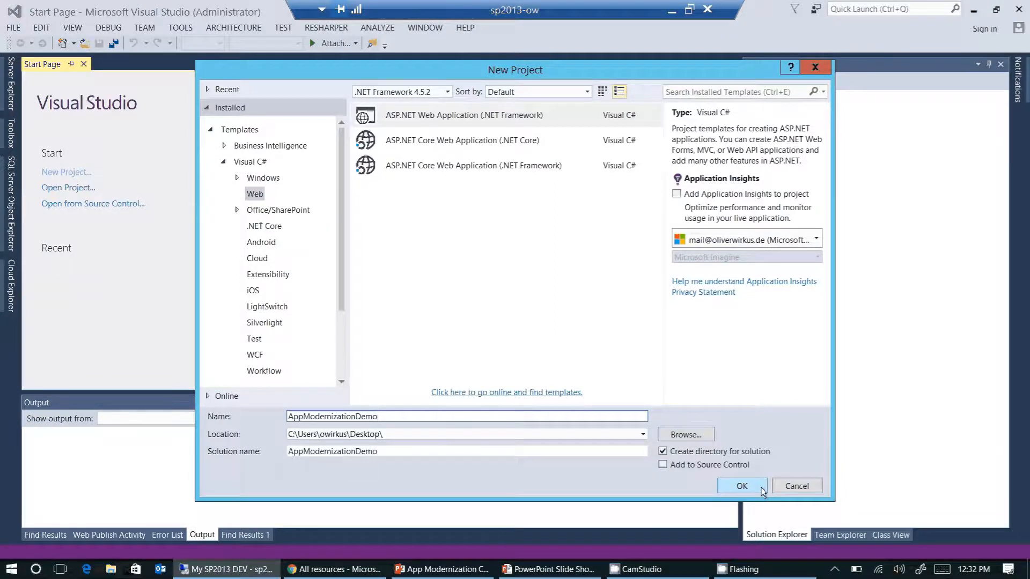
Confirm the project and choose the MVC template with Individual User Accounts.
click(741, 486)
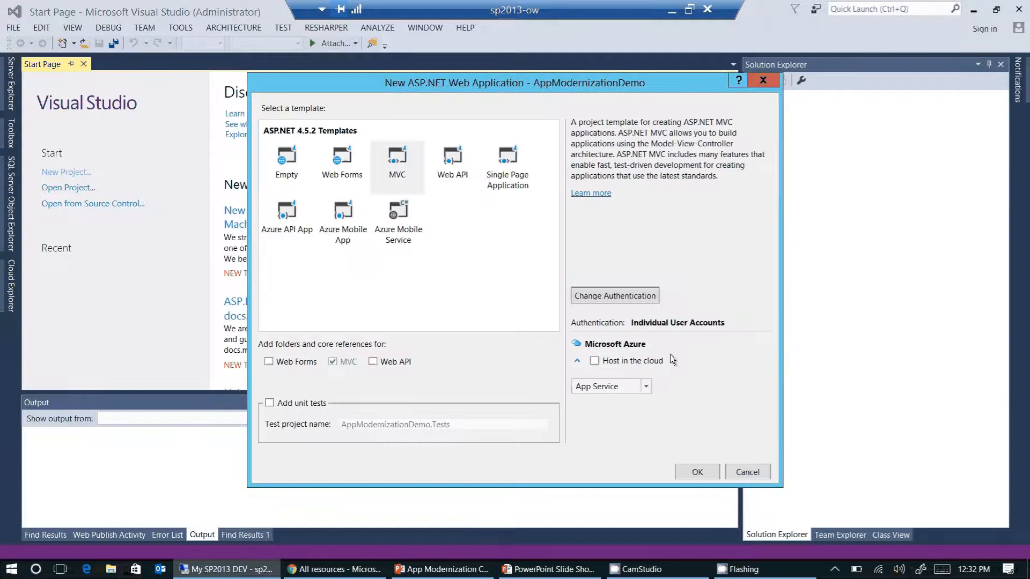
mouse_move(475, 199)
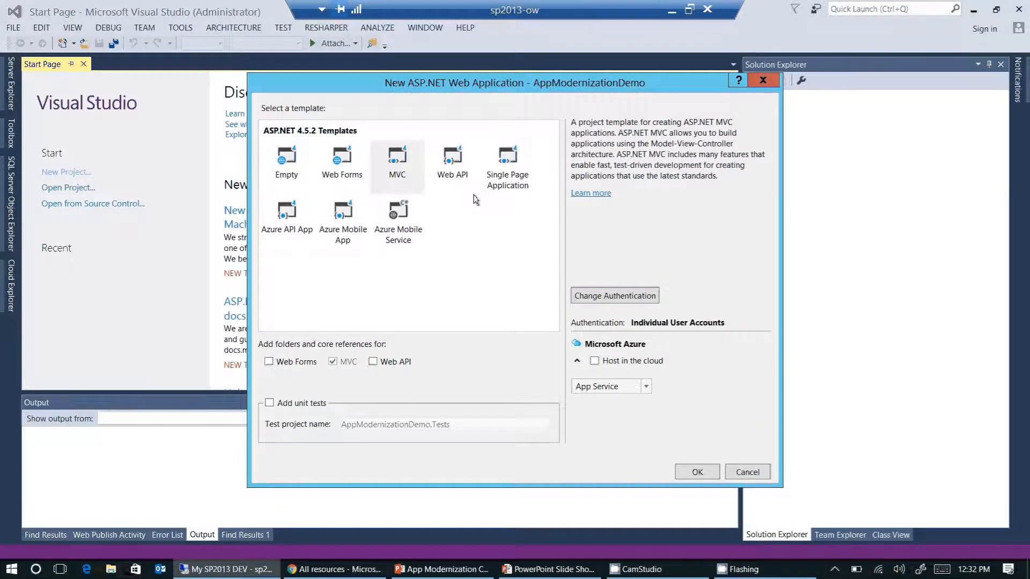
mouse_move(414, 186)
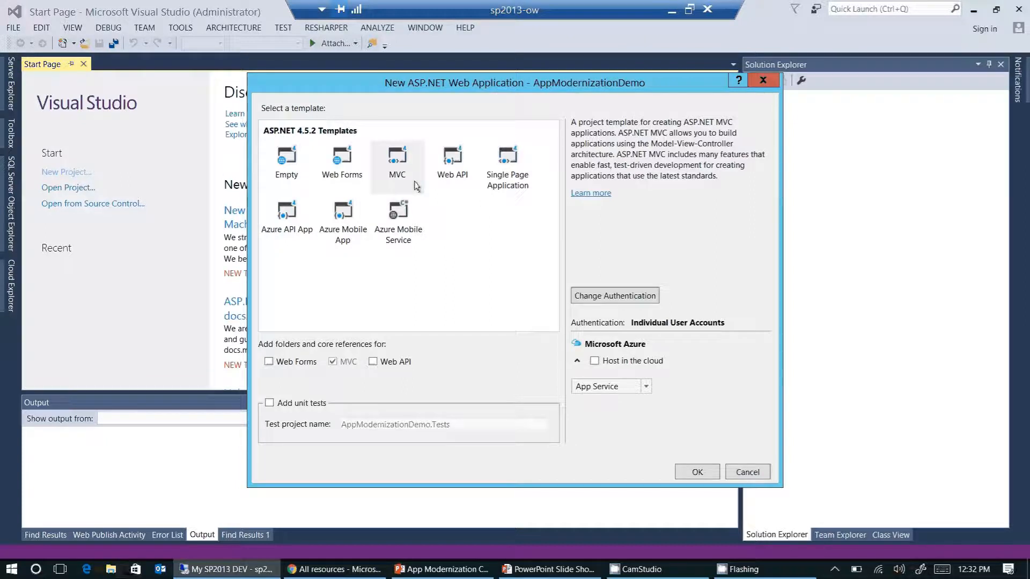
click(396, 159)
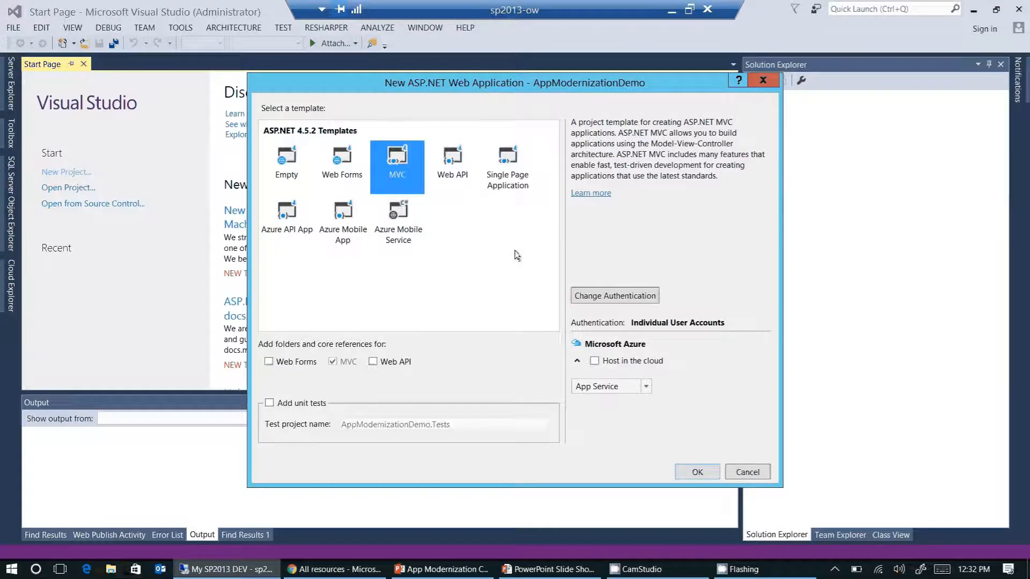
mouse_move(510, 285)
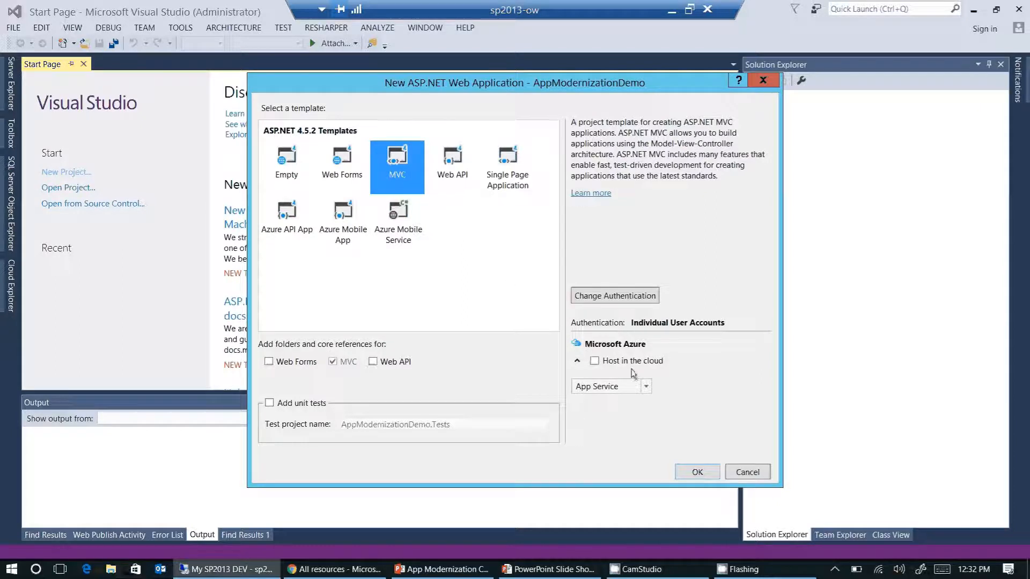
mouse_move(670, 374)
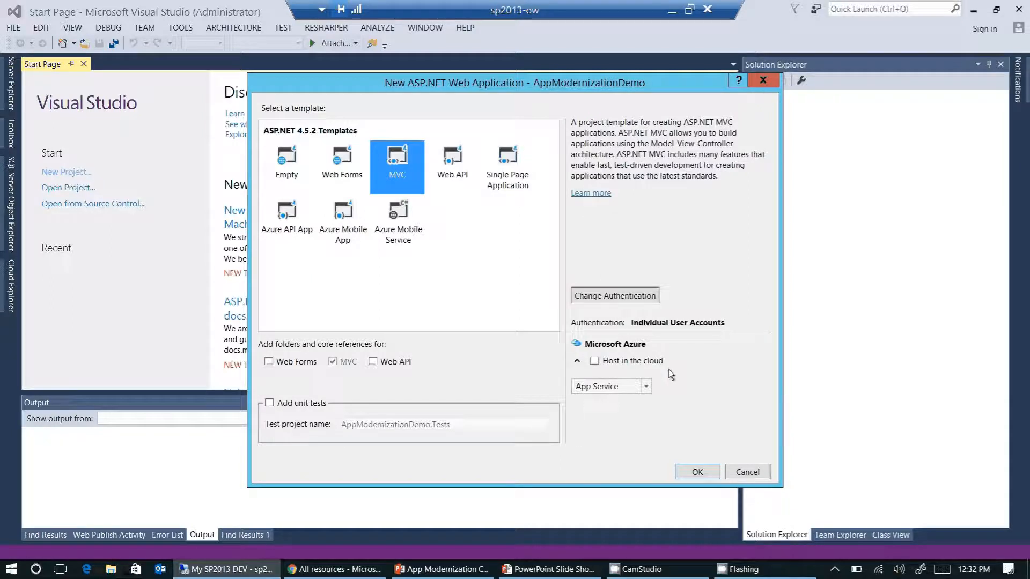
mouse_move(681, 375)
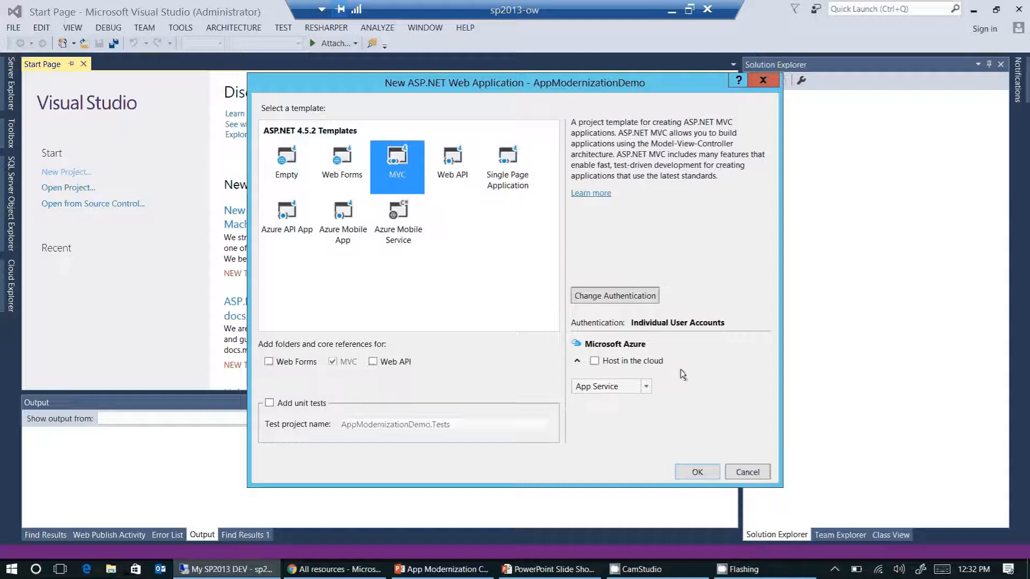
mouse_move(673, 300)
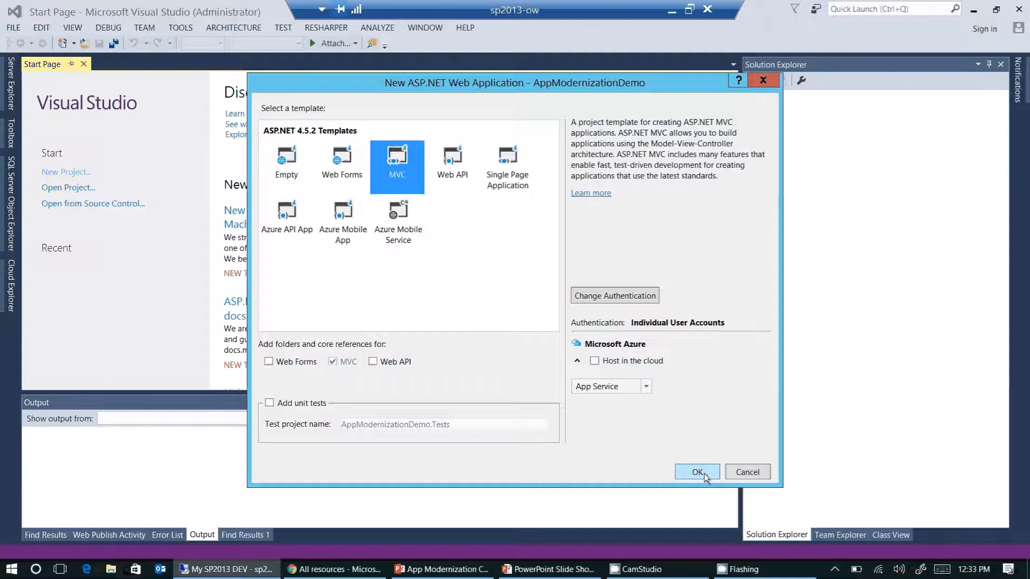
Create the MVC project and select AppModernizationDemo in Solution Explorer.
click(696, 471)
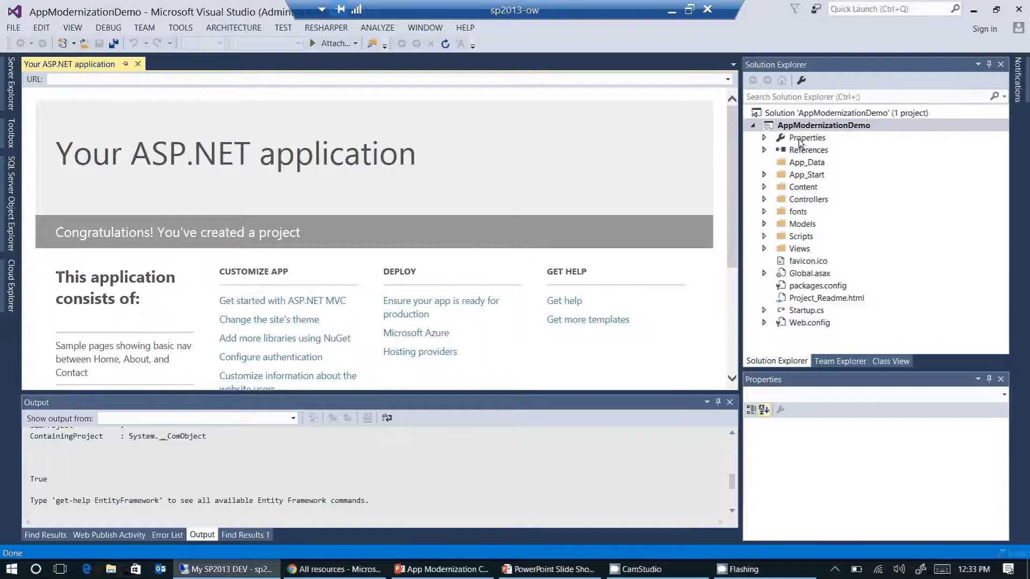
click(824, 297)
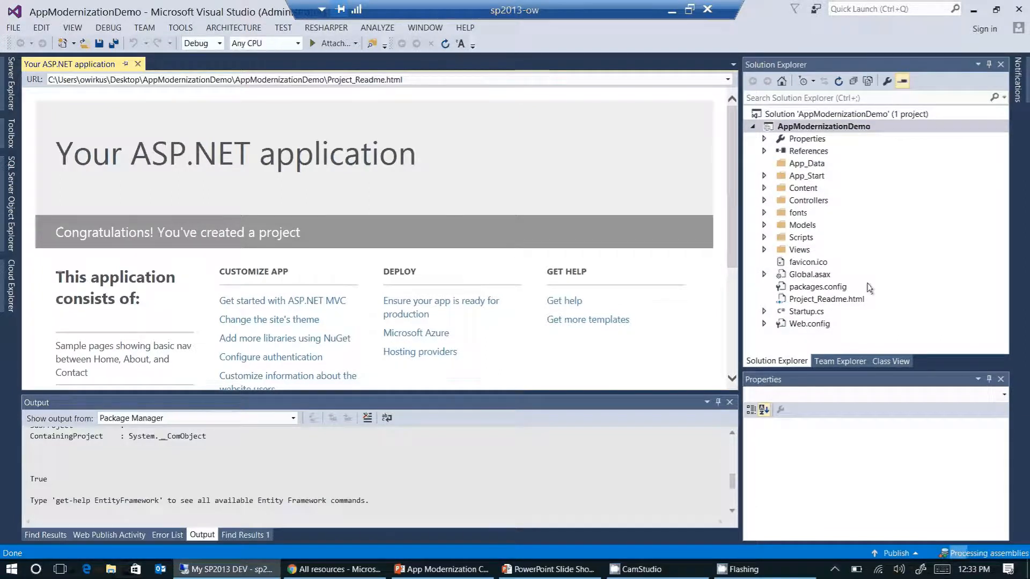
click(822, 126)
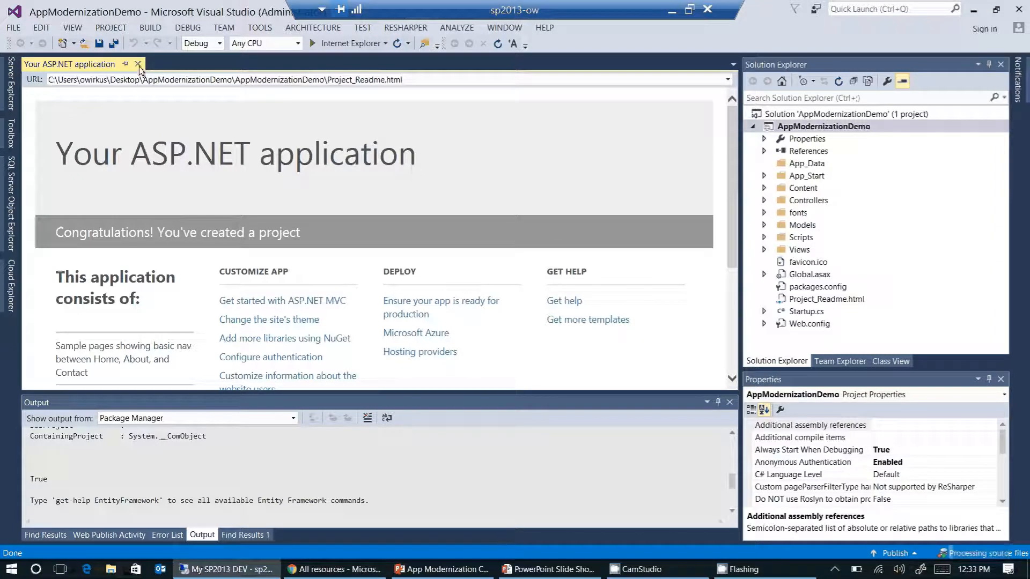
mouse_move(368, 111)
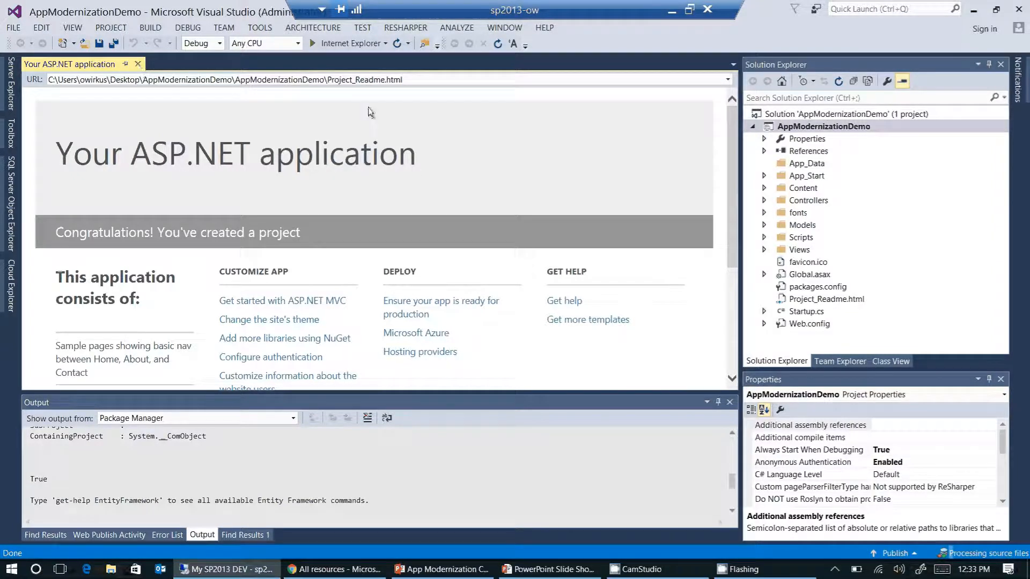
Close Project_Readme and select _Layout.cshtml under Views > Shared in Solution Explorer.
click(138, 64)
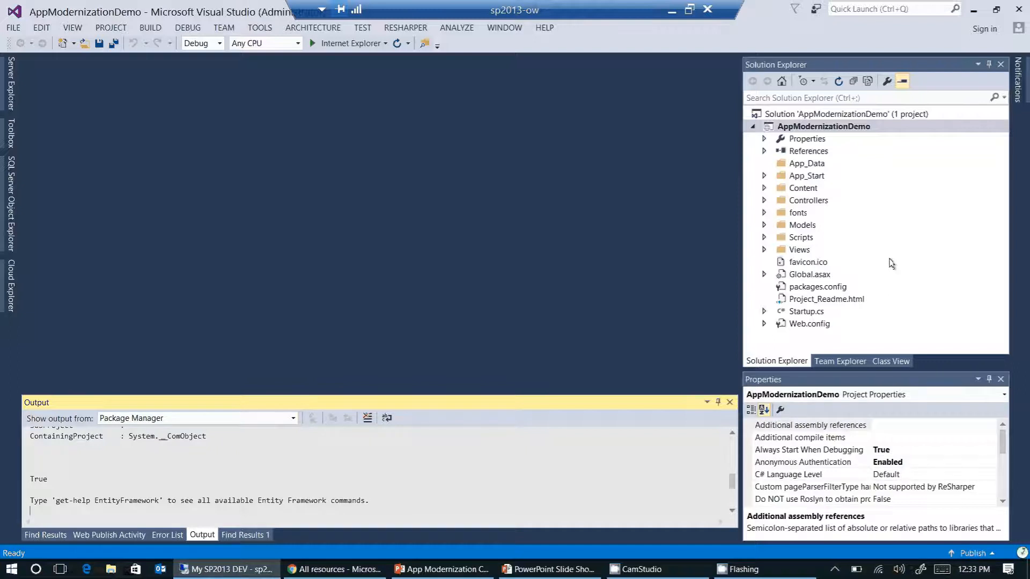
mouse_move(757, 265)
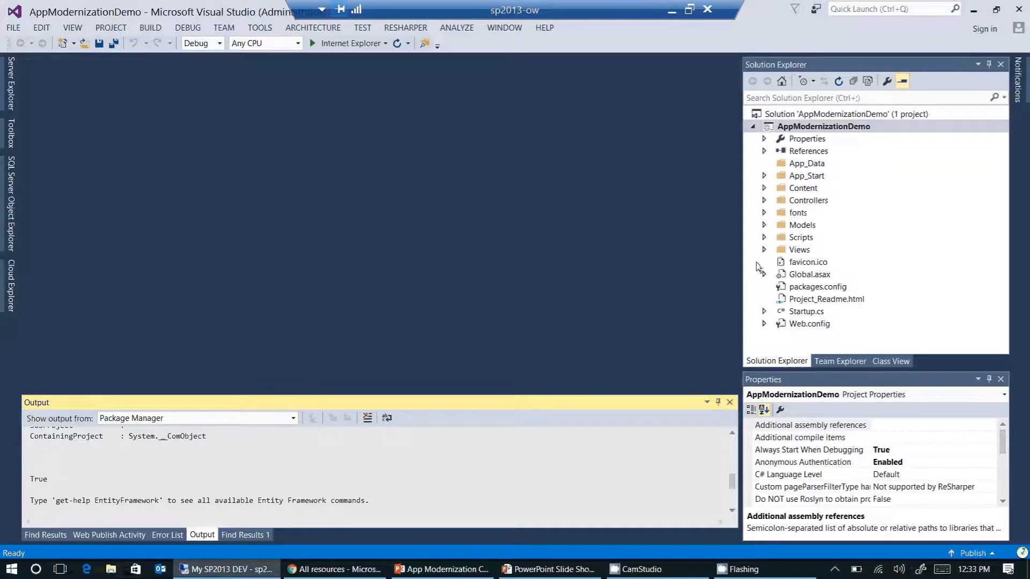
mouse_move(765, 252)
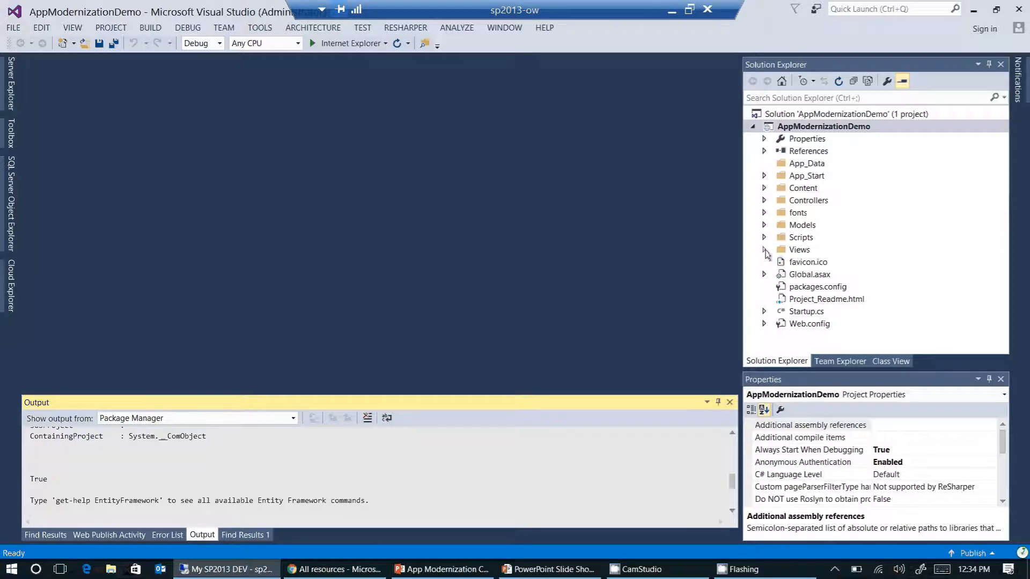
click(764, 249)
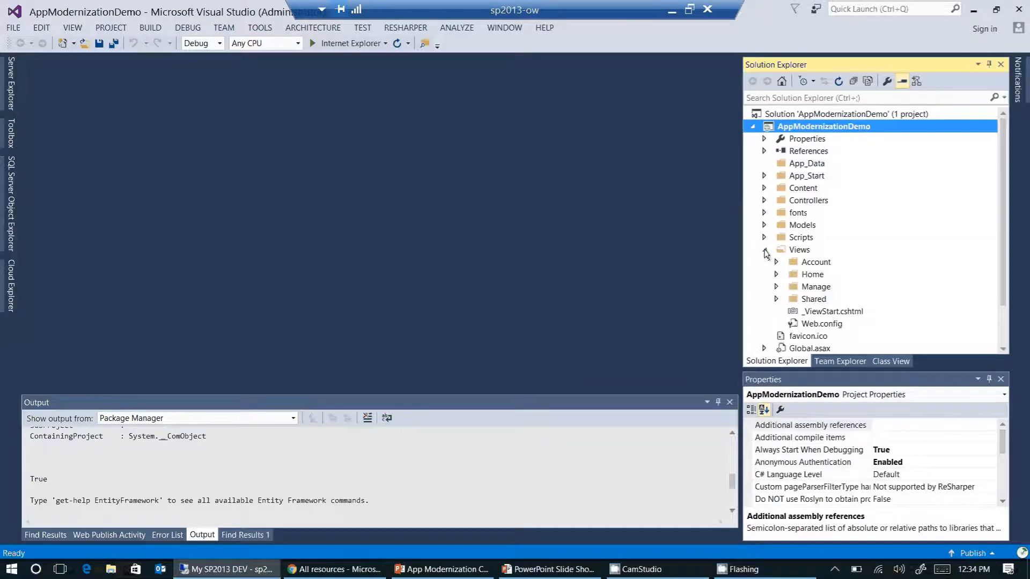
click(775, 299)
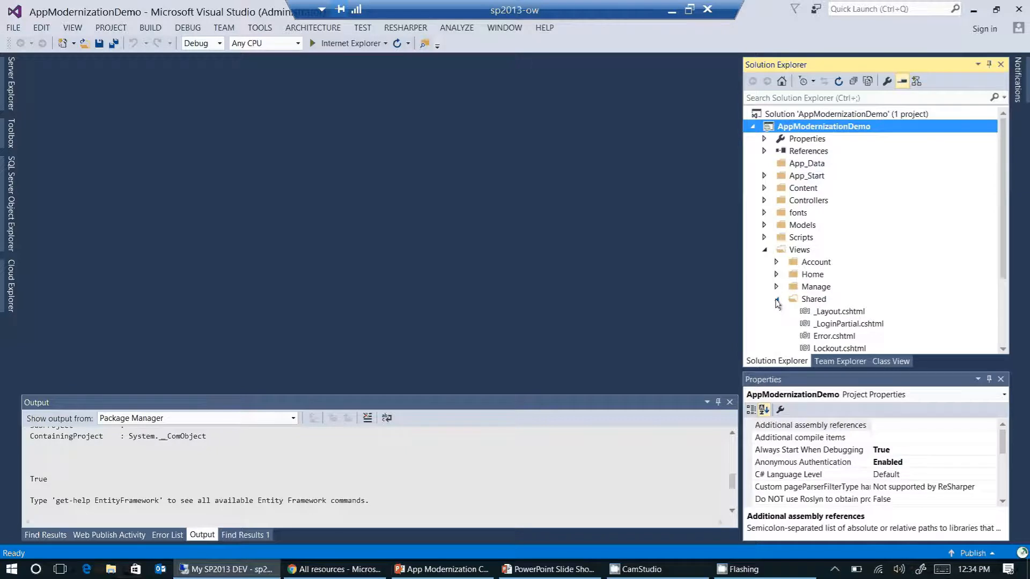
click(839, 311)
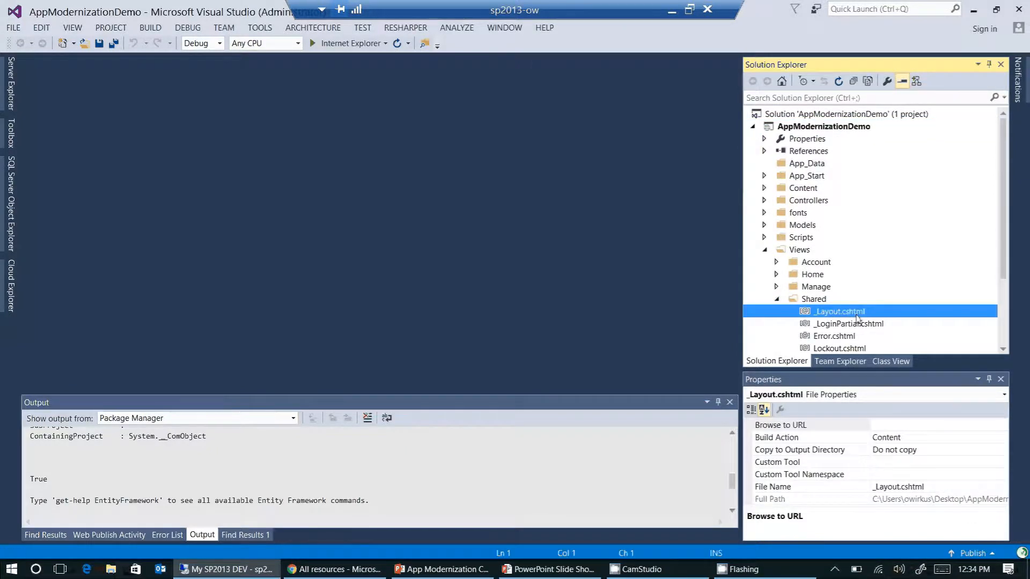
Change the navbar ActionLink text from 'Application name' to 'App Modernization Demo' and save.
double_click(838, 310)
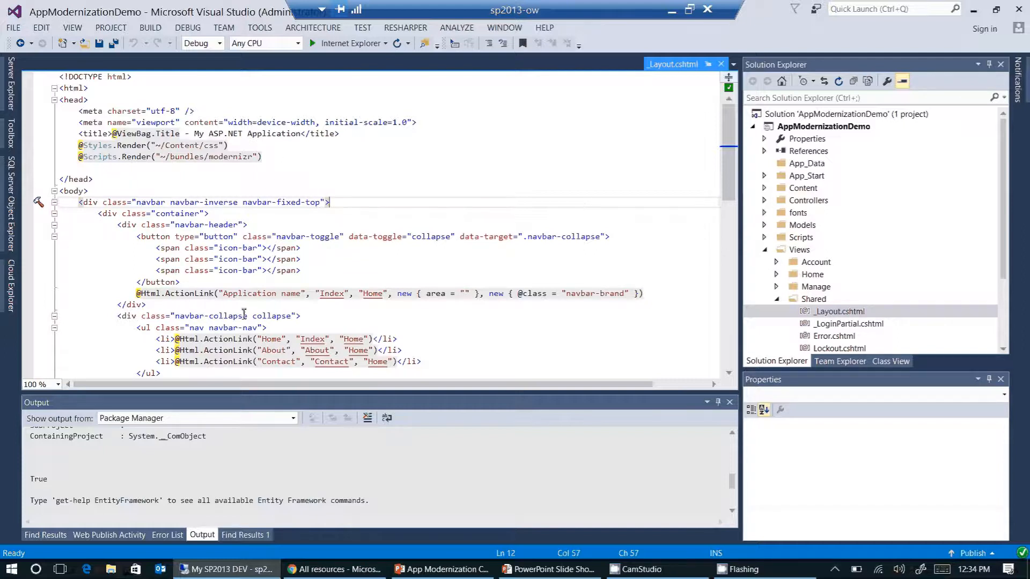
click(226, 293)
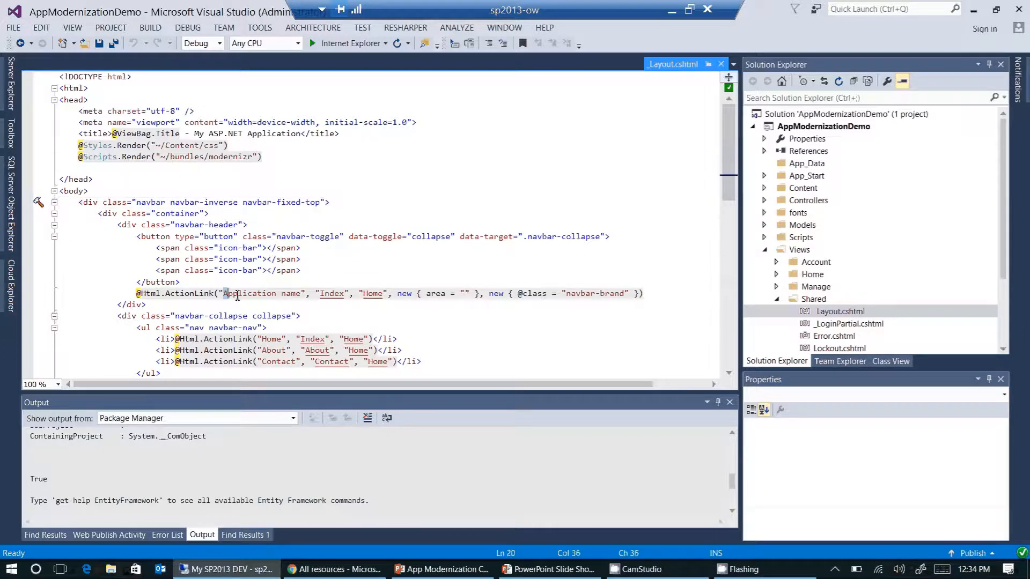
double_click(259, 293)
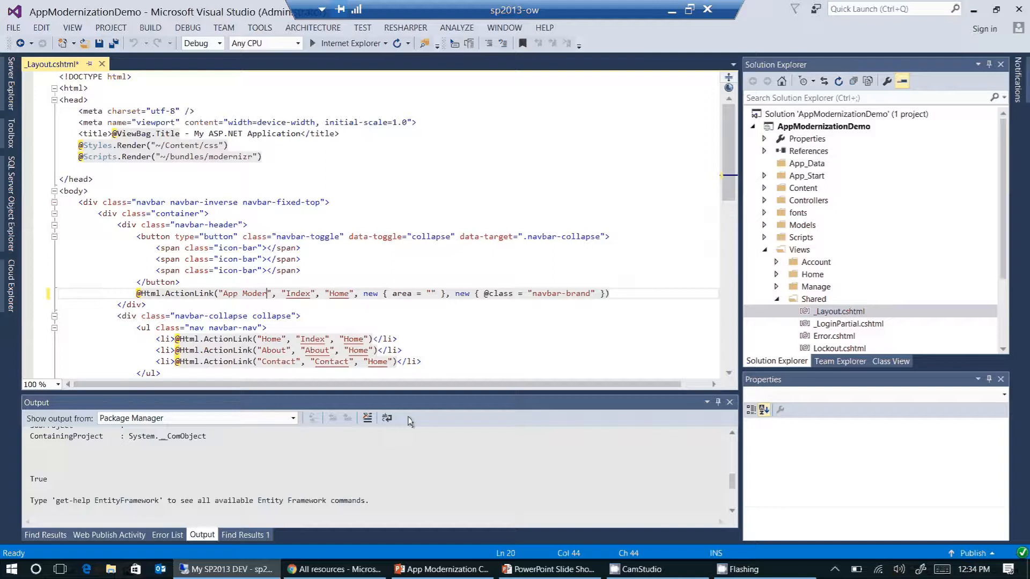
text(nization)
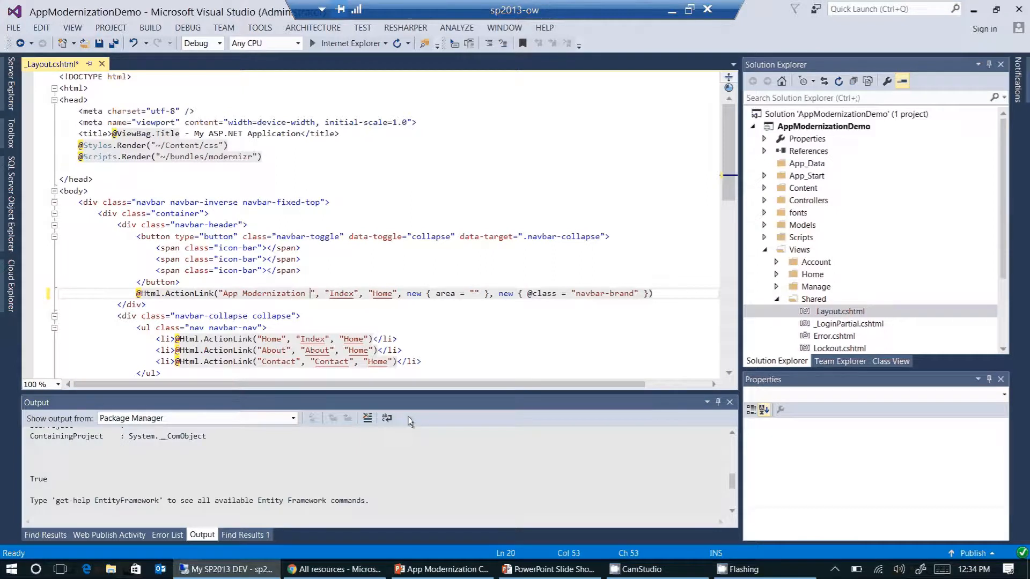
text(Demo)
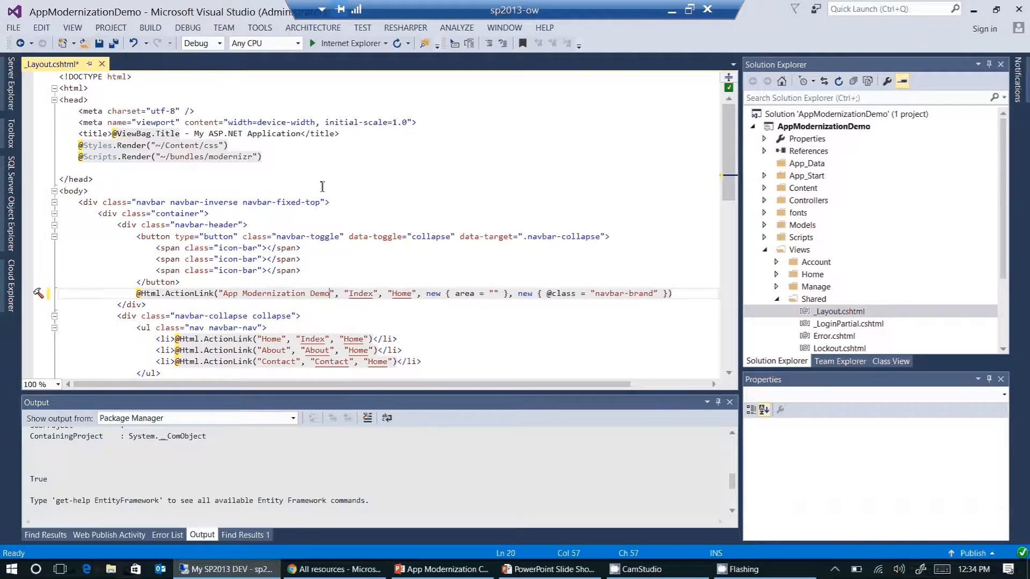
mouse_move(101, 43)
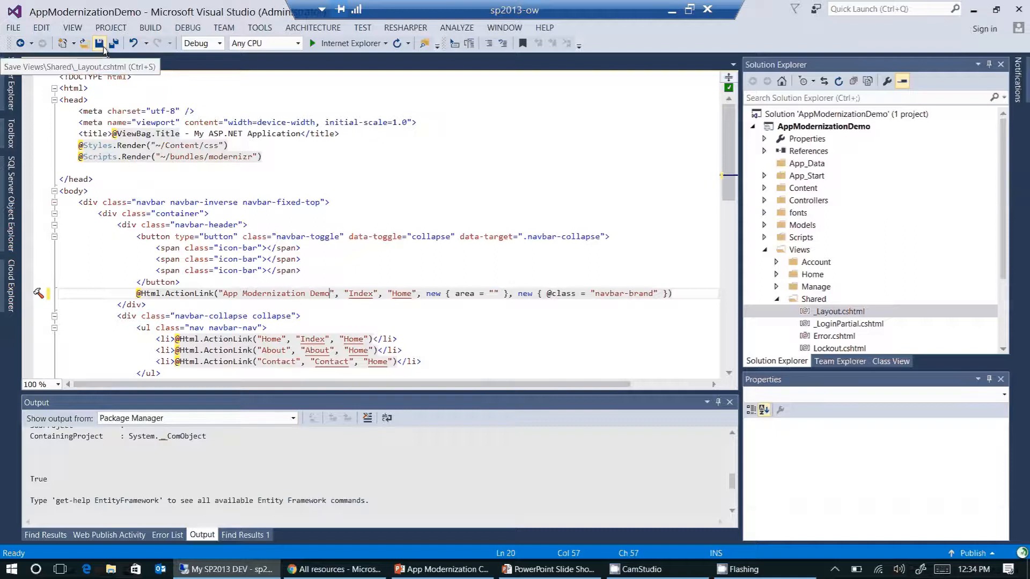
click(97, 44)
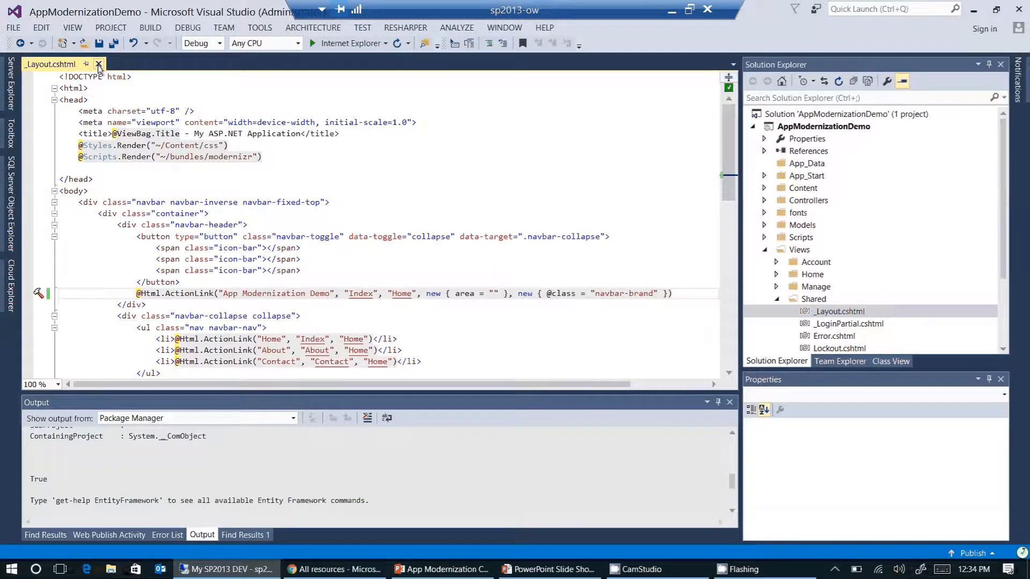
Close _Layout.cshtml and build the AppModernizationDemo project from its context menu.
click(99, 64)
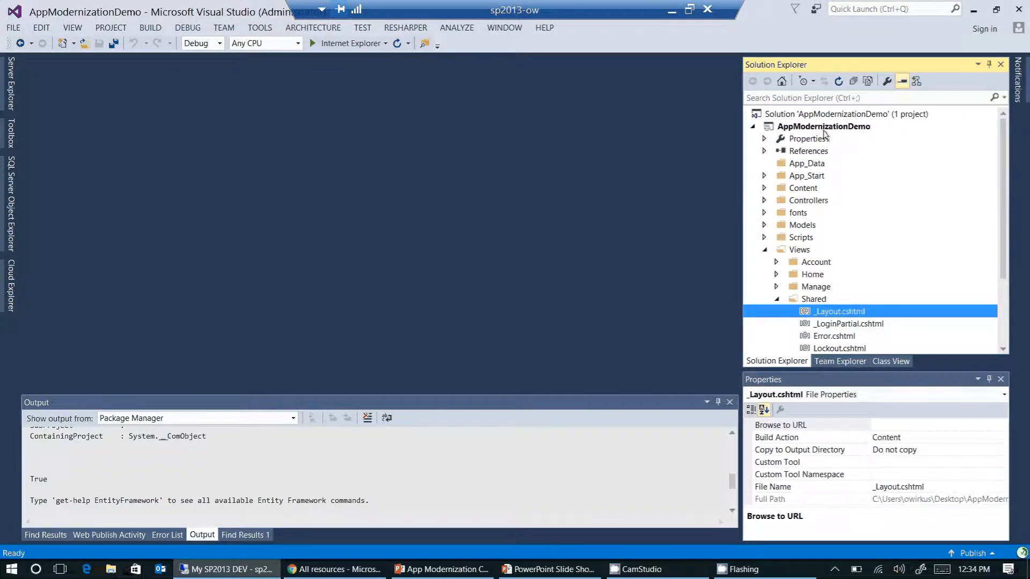
click(822, 126)
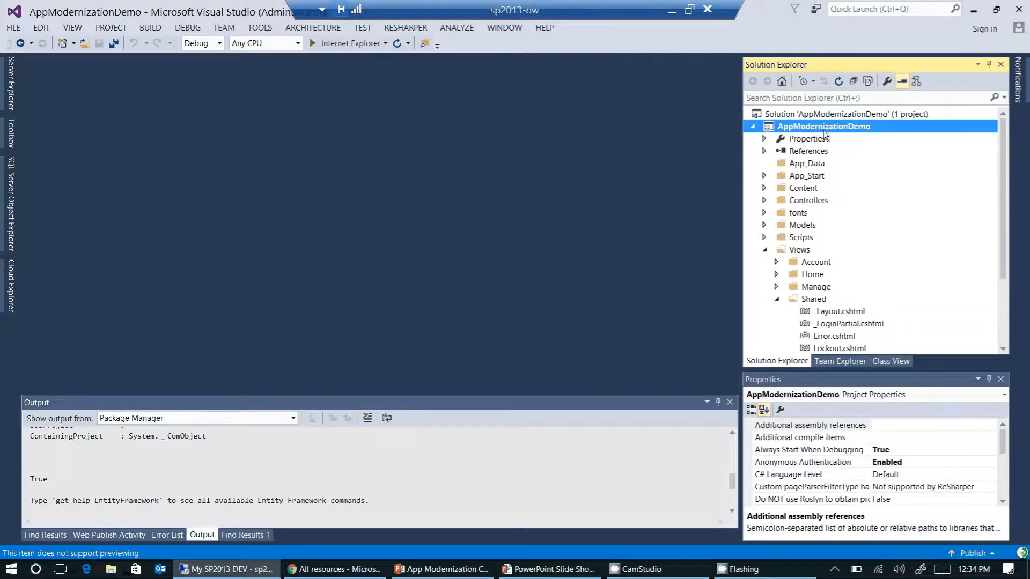
right_click(822, 126)
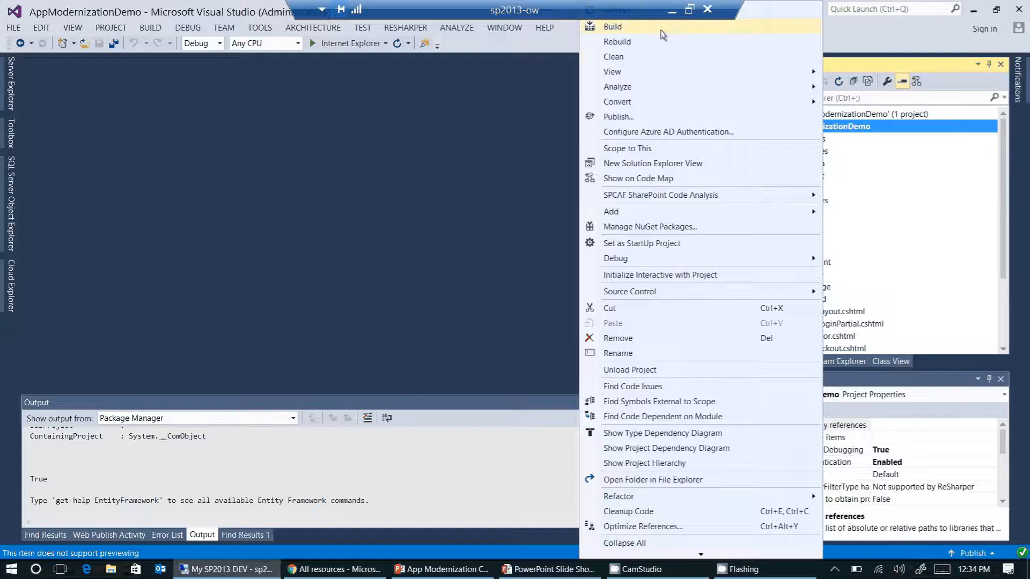
click(611, 26)
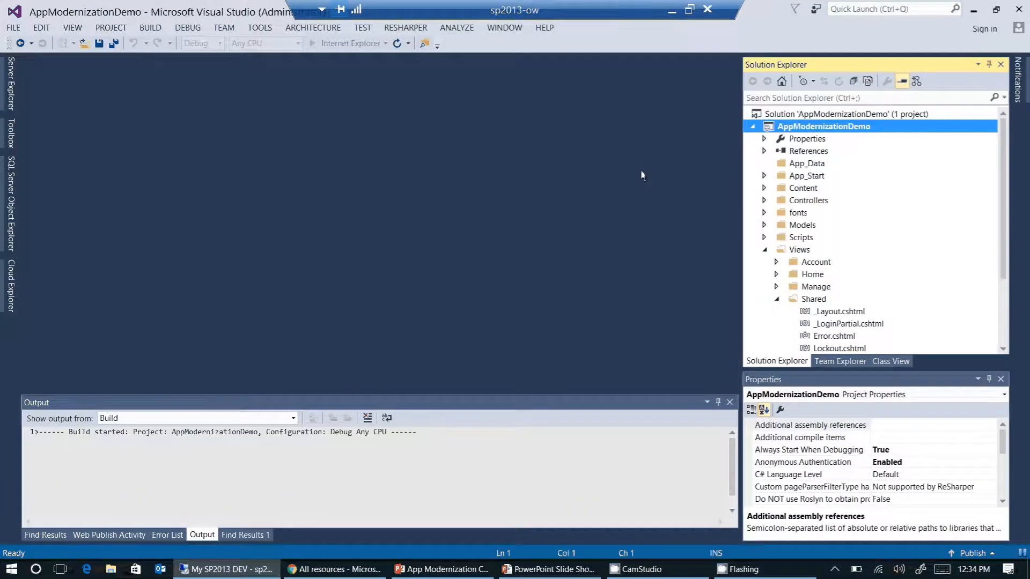
mouse_move(268, 444)
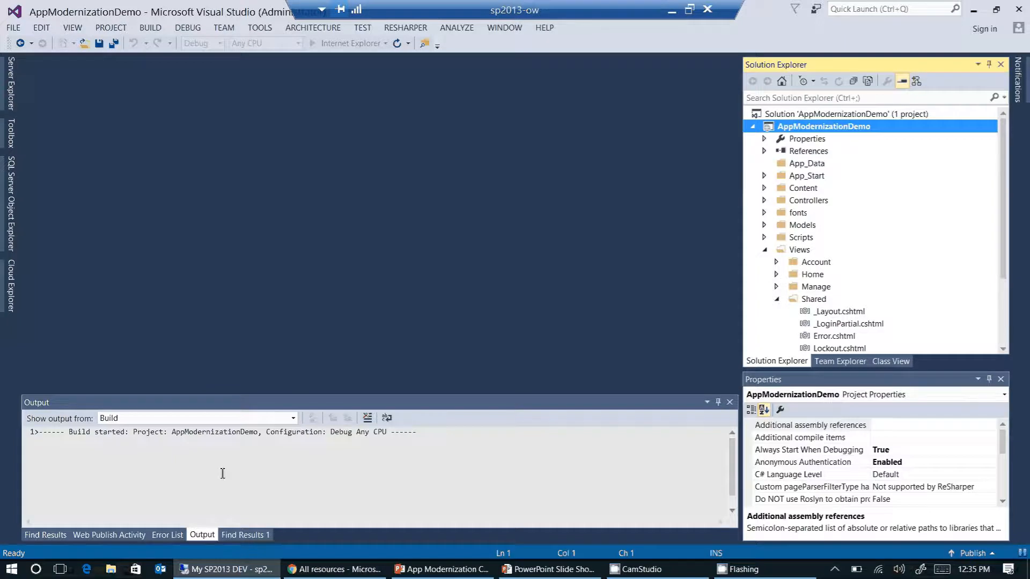
mouse_move(121, 512)
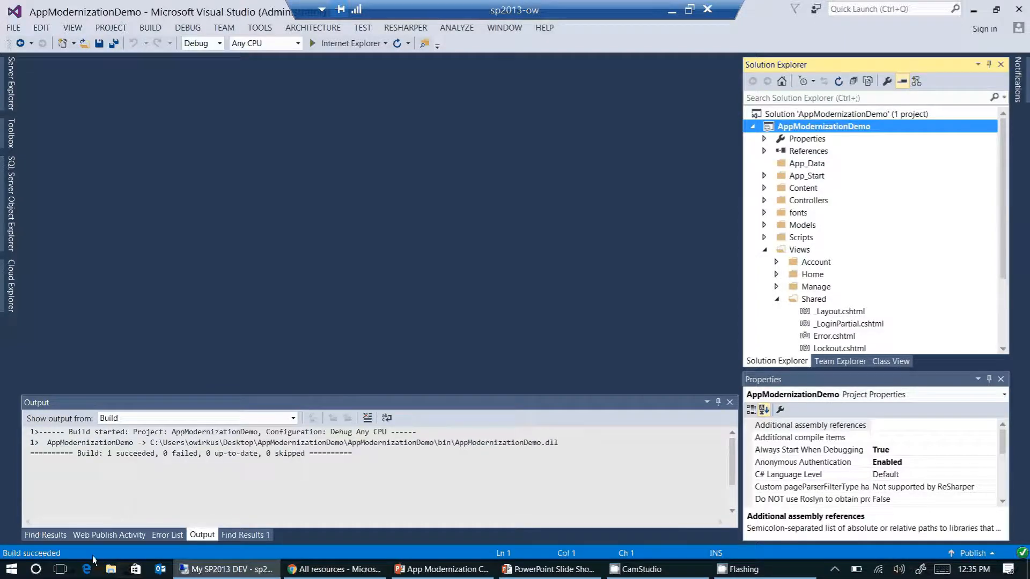
mouse_move(389, 313)
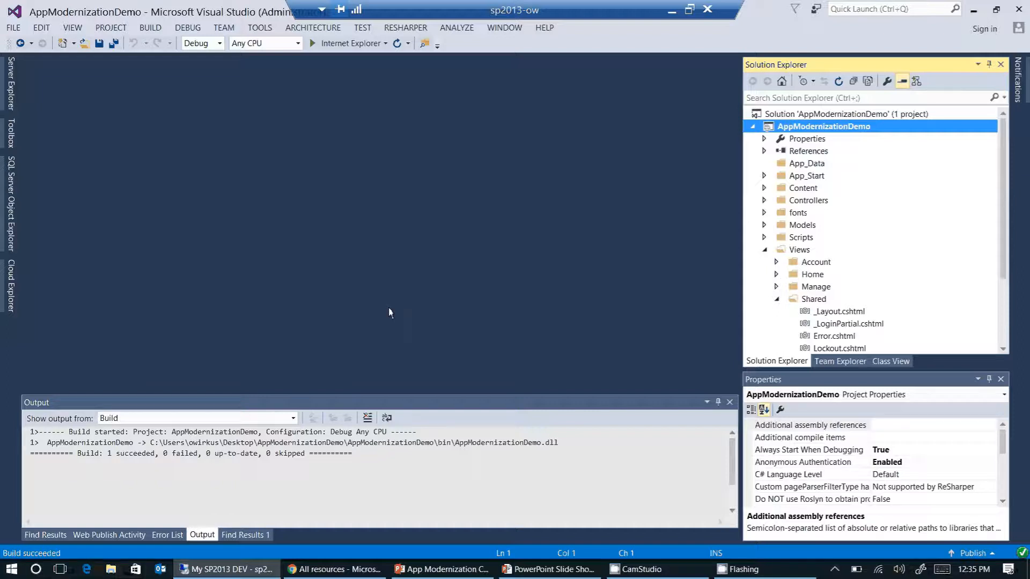
mouse_move(493, 225)
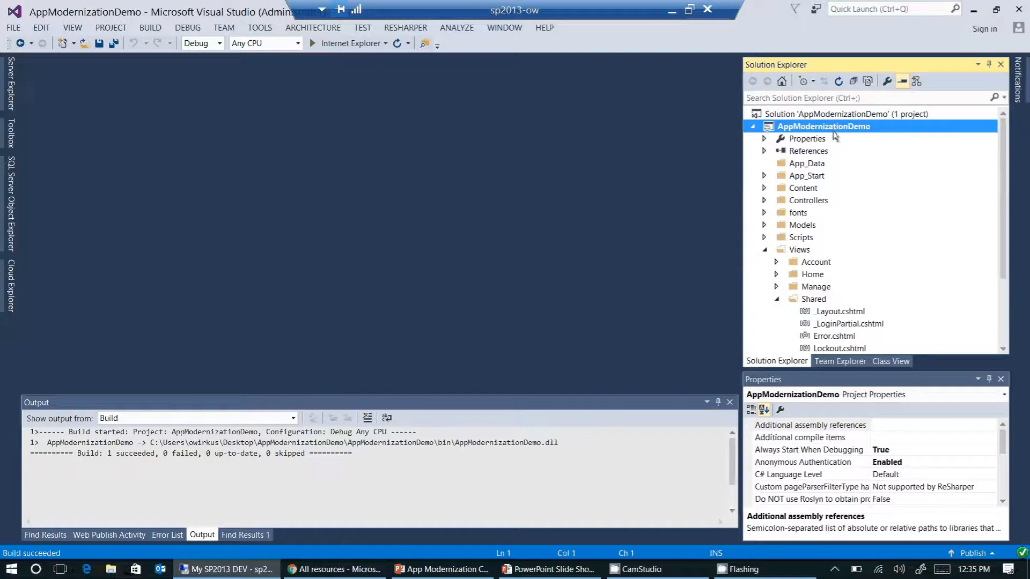
Publish to Azure App Service, selecting AppModernizationDemo in the AppModernizationDemo resource group.
right_click(822, 126)
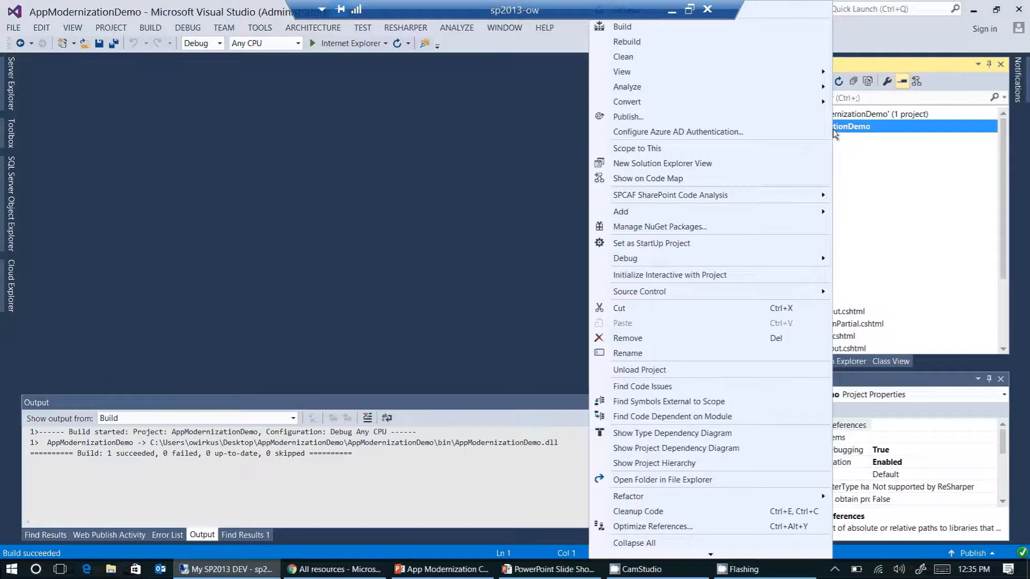
mouse_move(717, 117)
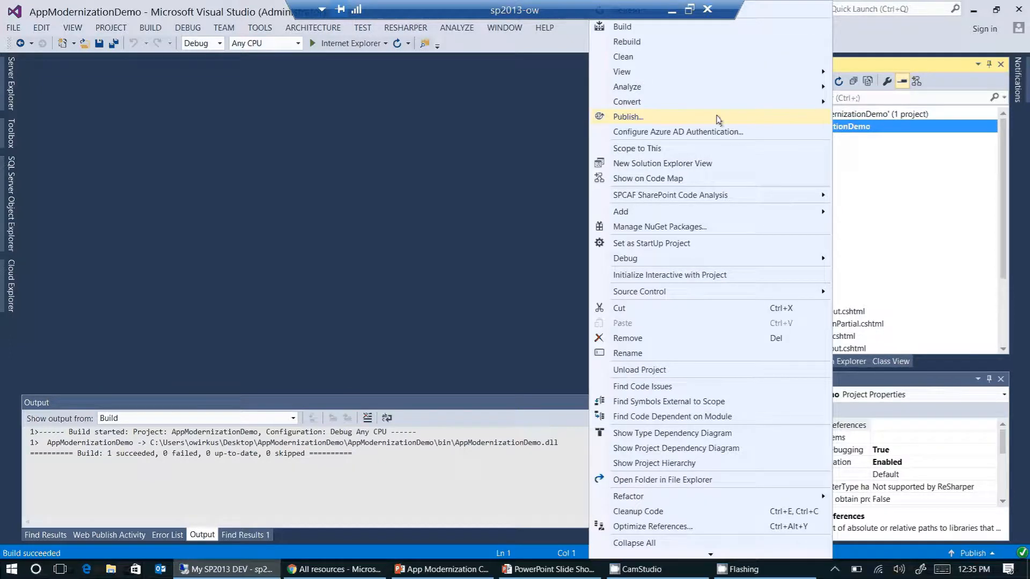
click(627, 116)
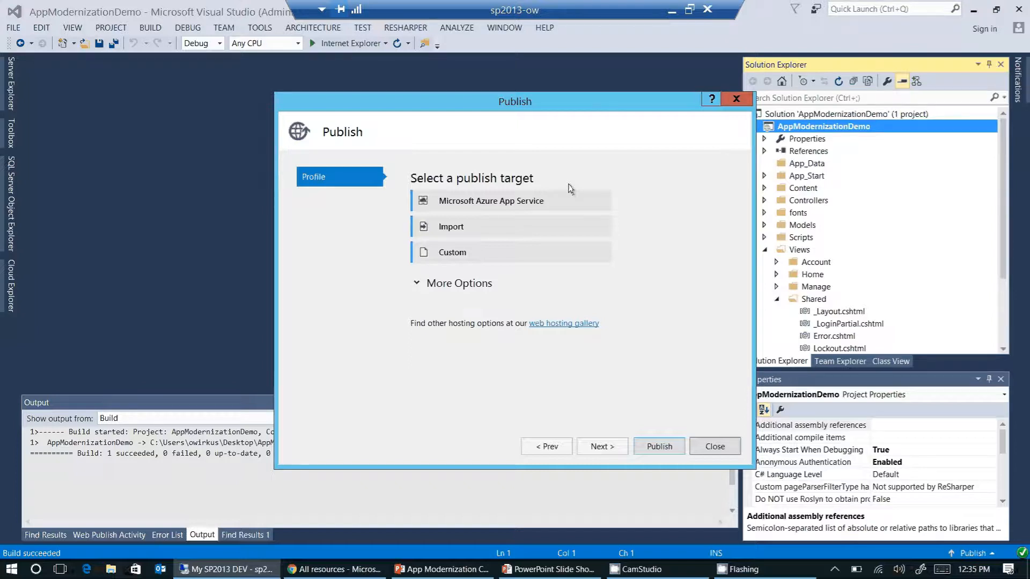
mouse_move(561, 166)
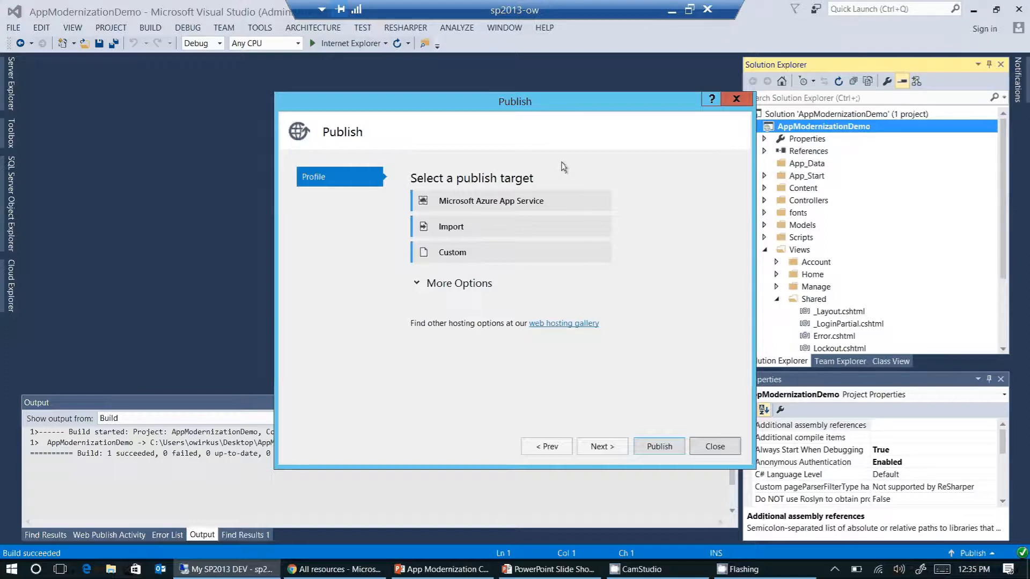
mouse_move(511, 227)
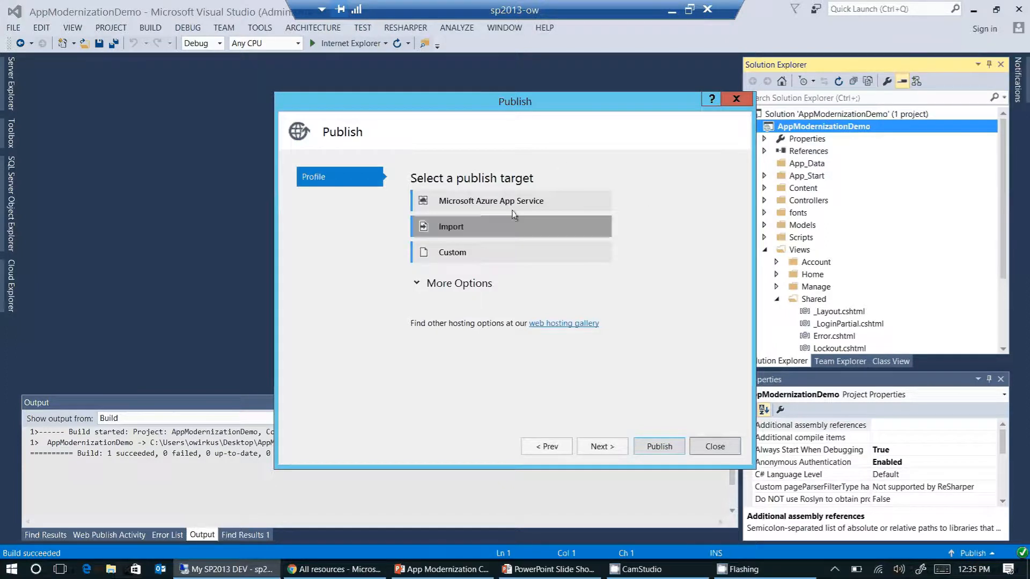
mouse_move(475, 210)
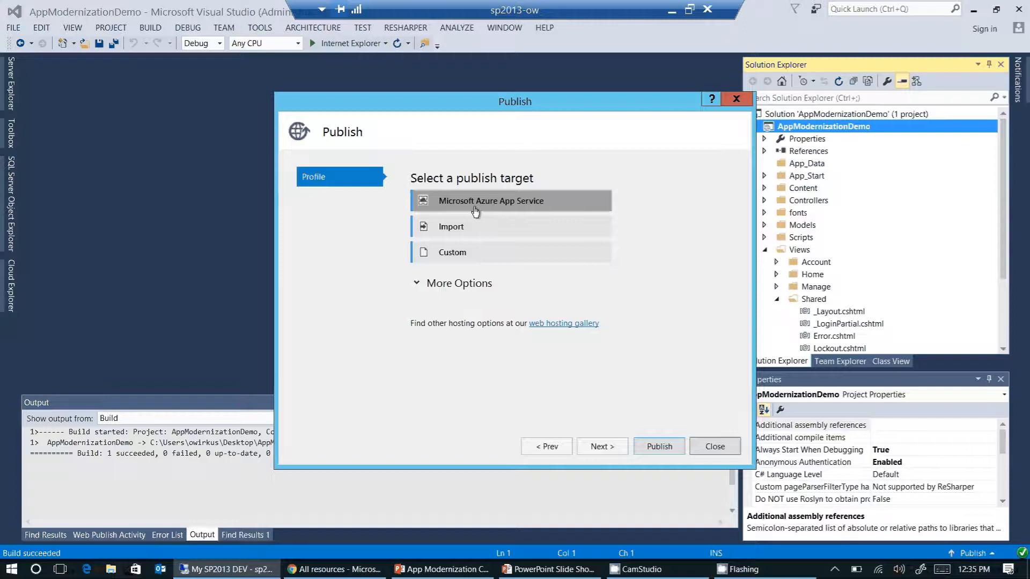
mouse_move(505, 209)
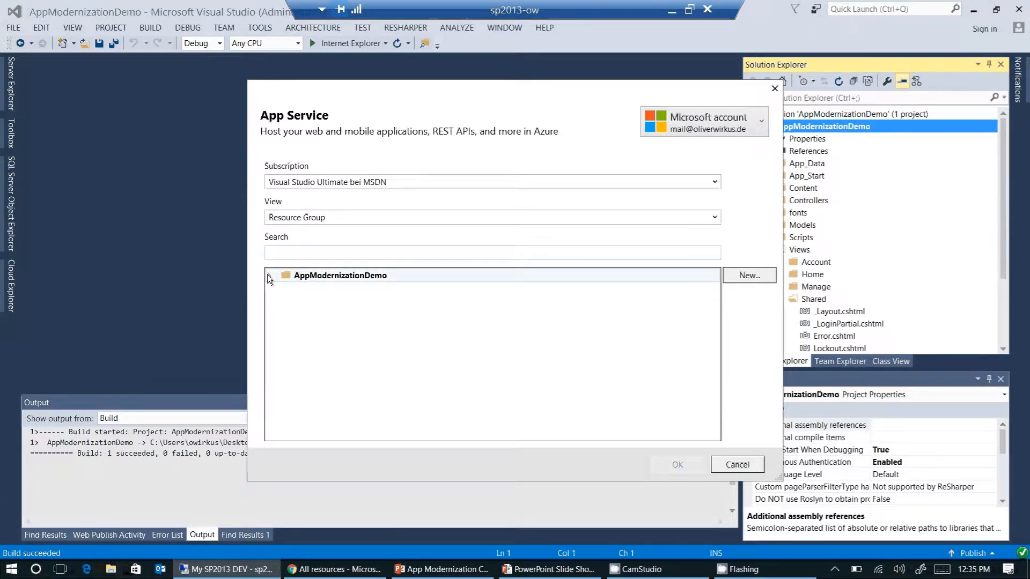
click(268, 275)
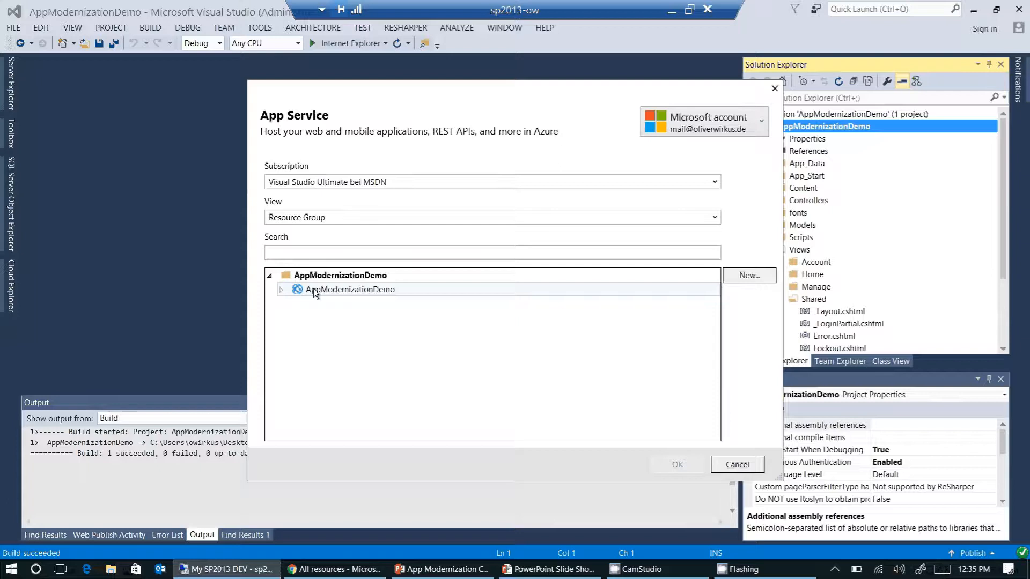
click(349, 289)
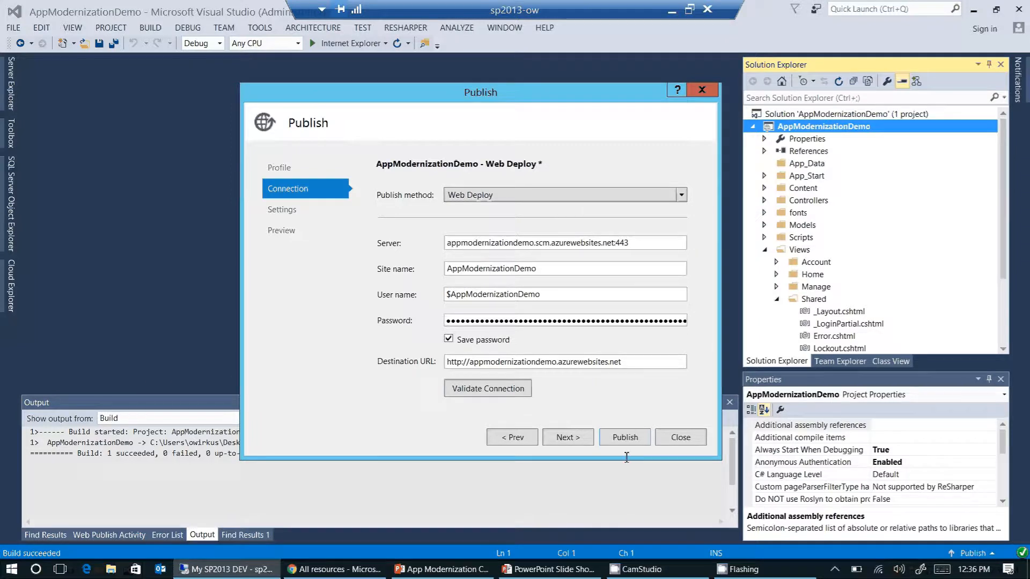
mouse_move(583, 401)
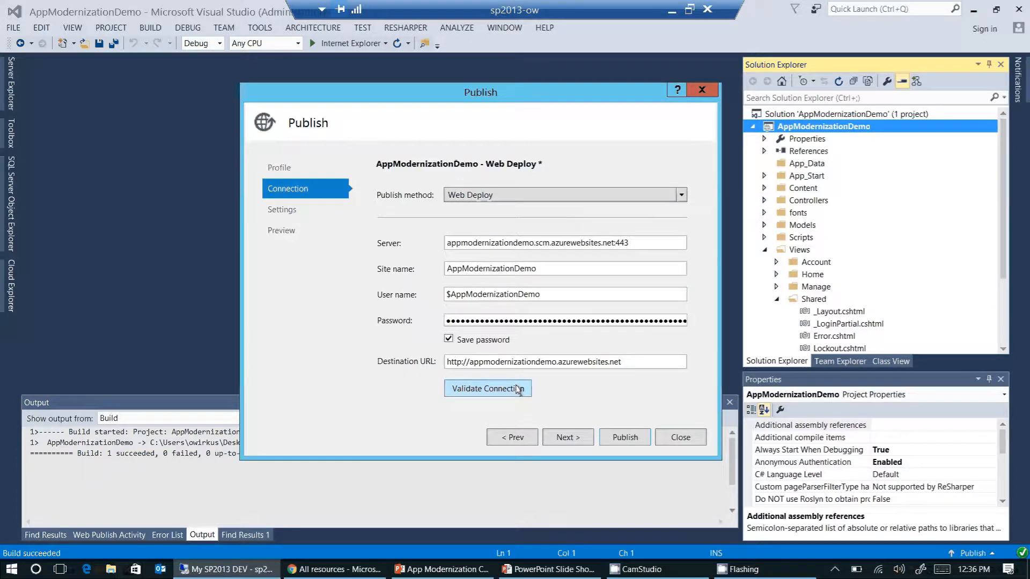
Validate the Web Deploy connection to the AppModernizationDemo Azure site.
click(487, 389)
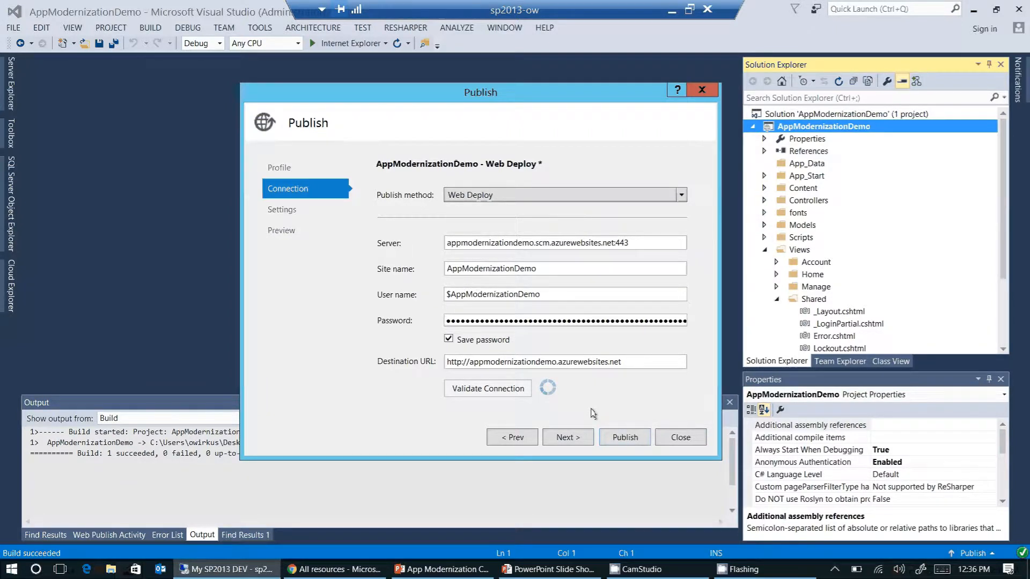
click(487, 388)
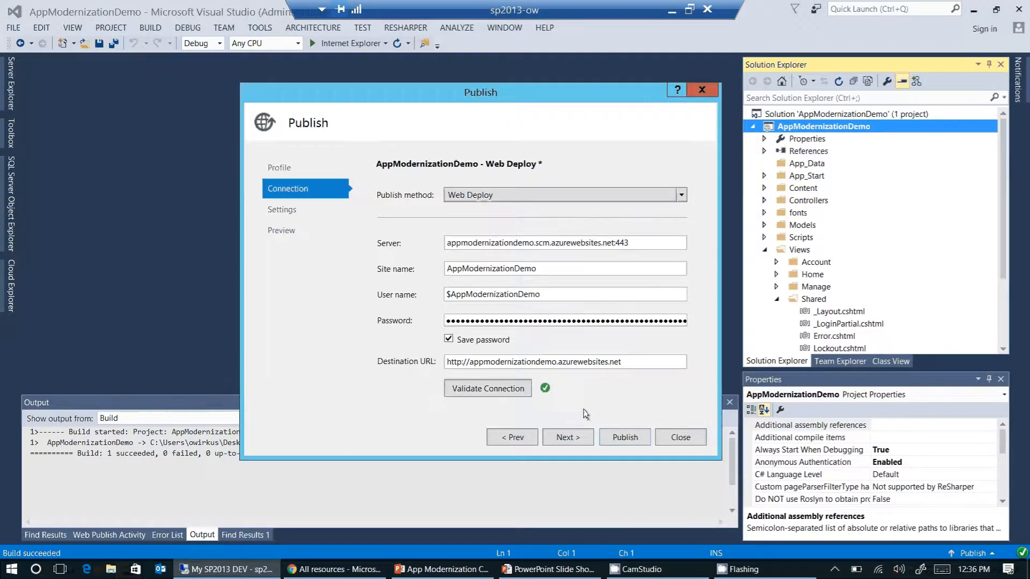
mouse_move(535, 394)
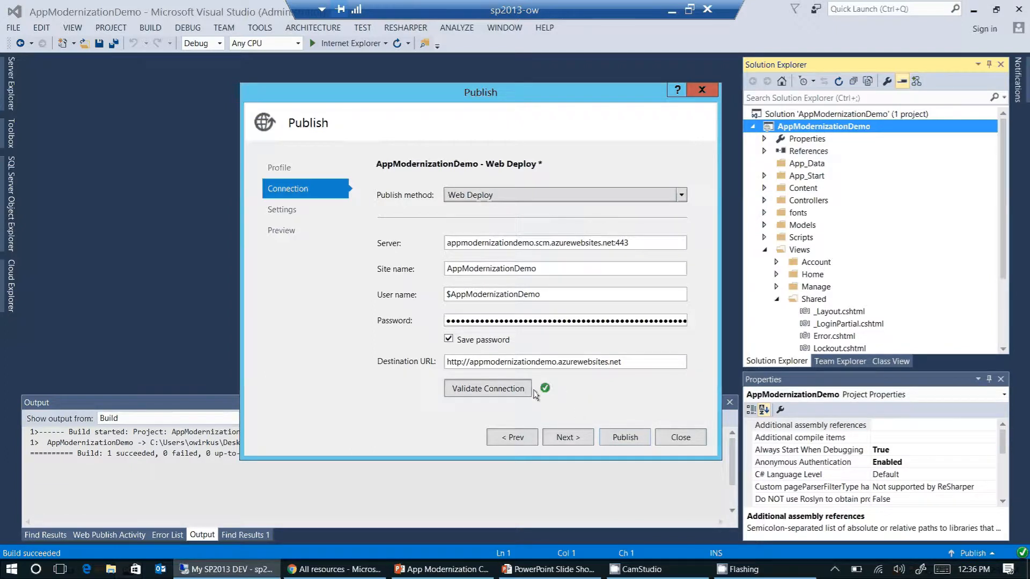
mouse_move(591, 409)
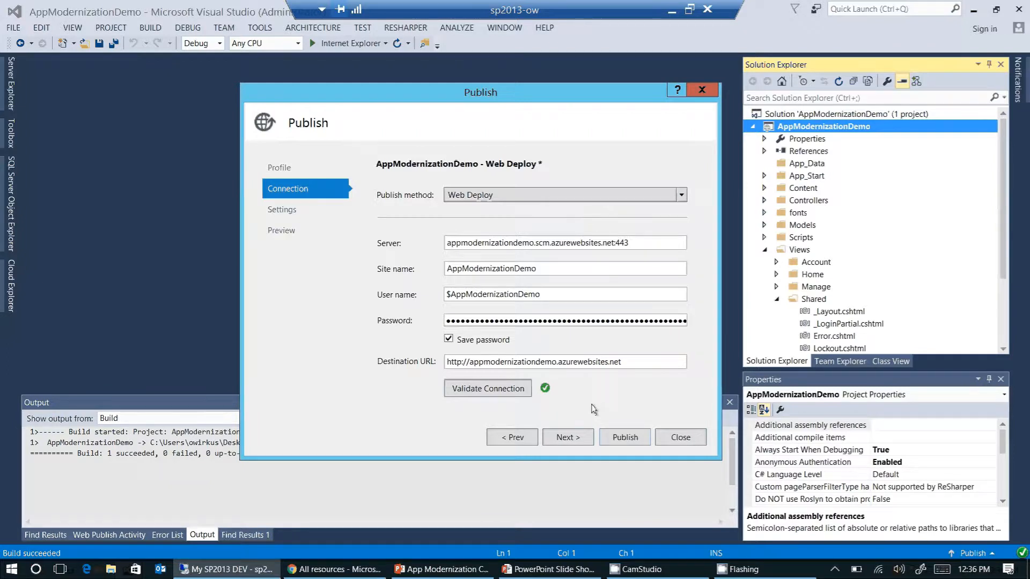
Use the Debug configuration and preview the list of files to be deployed.
click(567, 436)
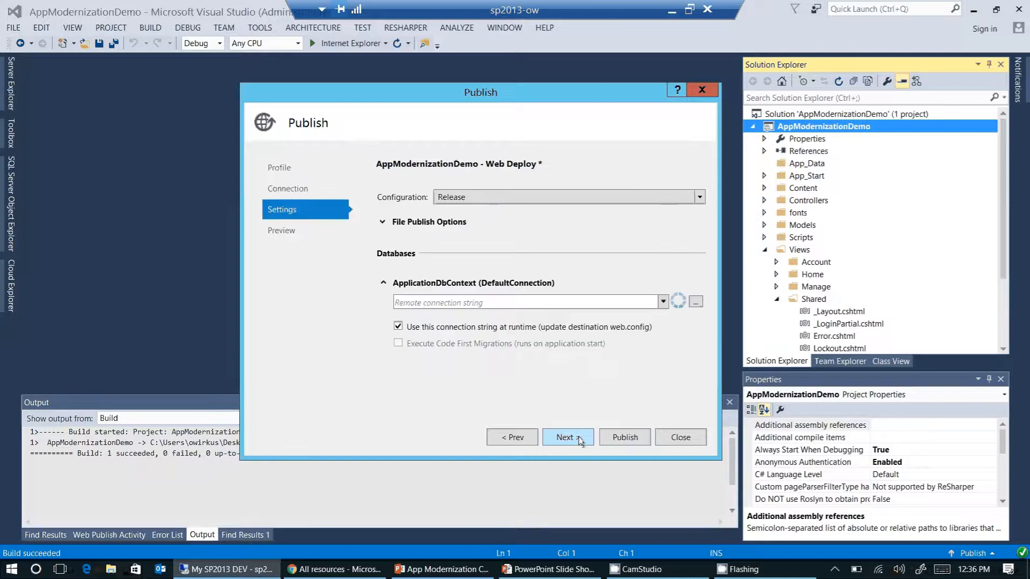
mouse_move(470, 197)
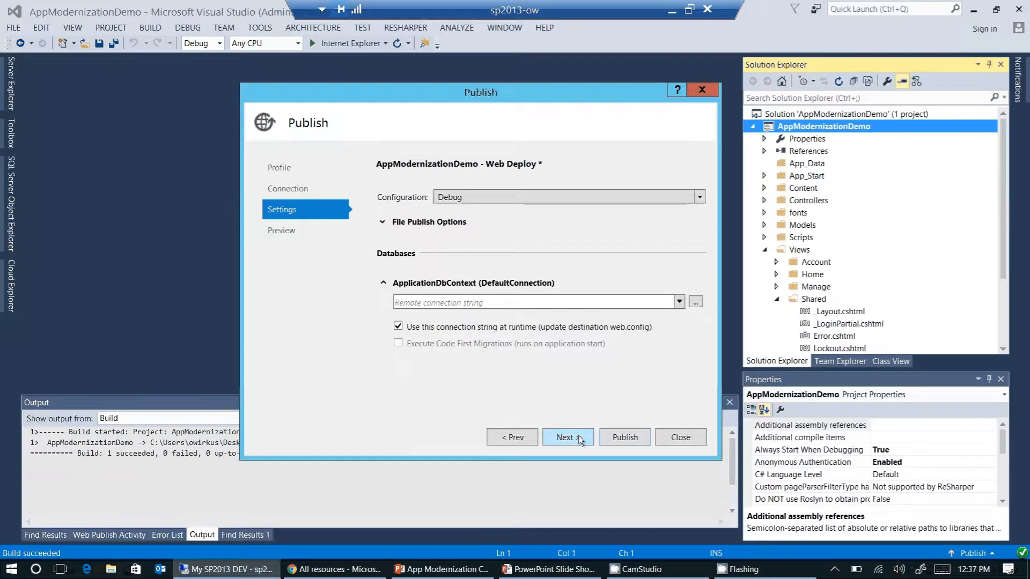
click(566, 437)
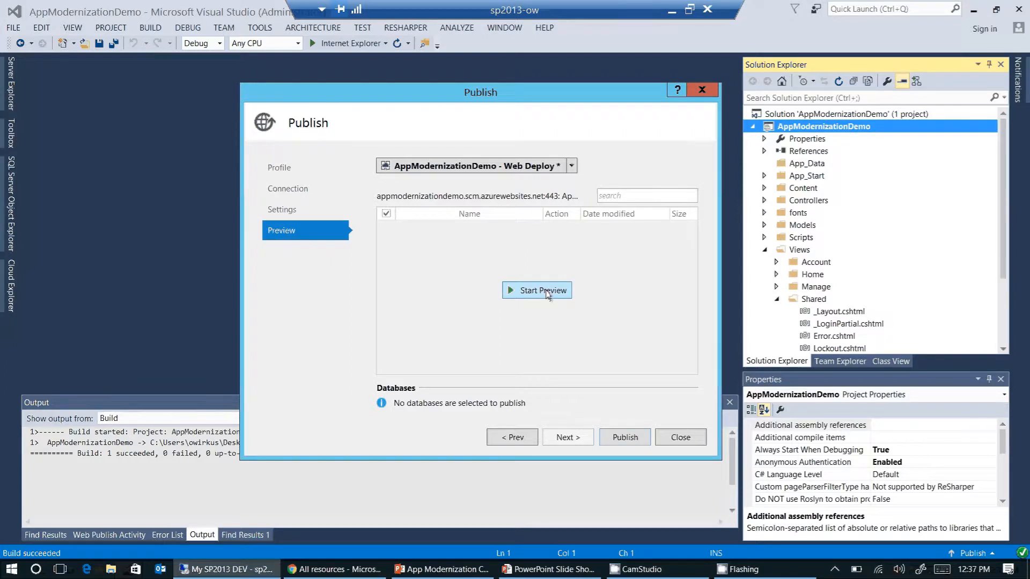
click(536, 291)
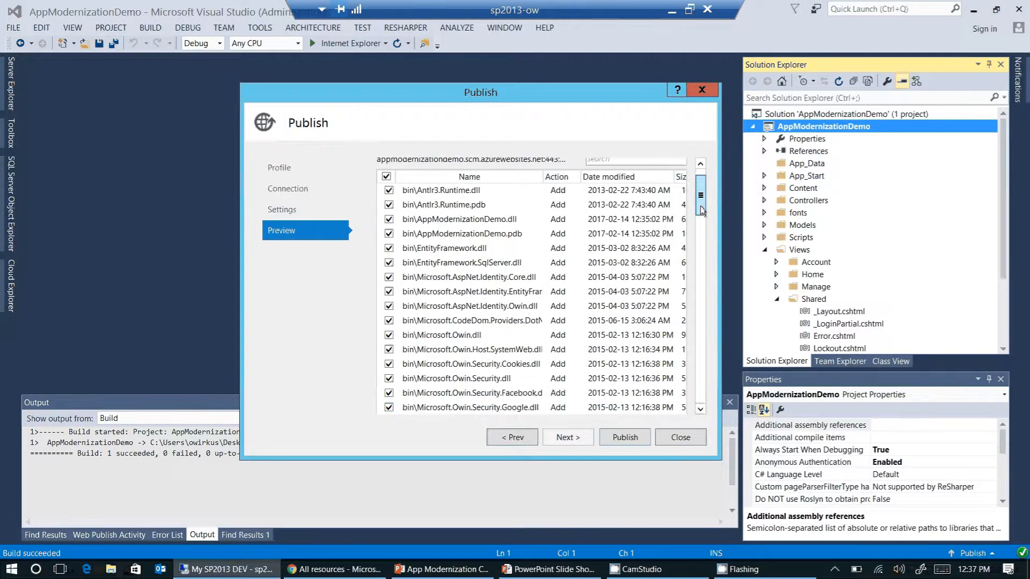
scroll(down, 3)
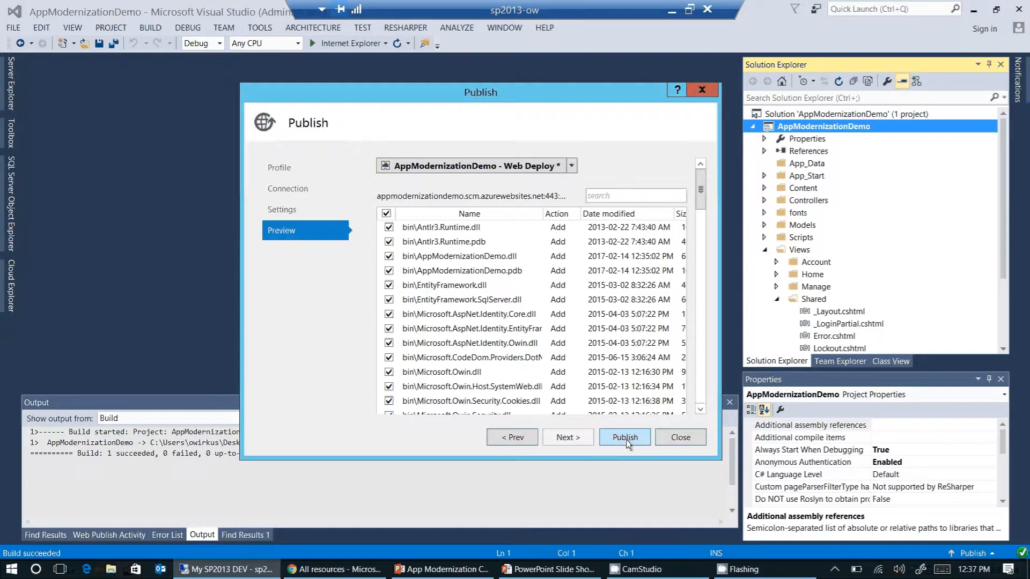
Publish AppModernizationDemo to appmodernizationdemo.azurewebsites.net and follow progress in Output.
click(623, 436)
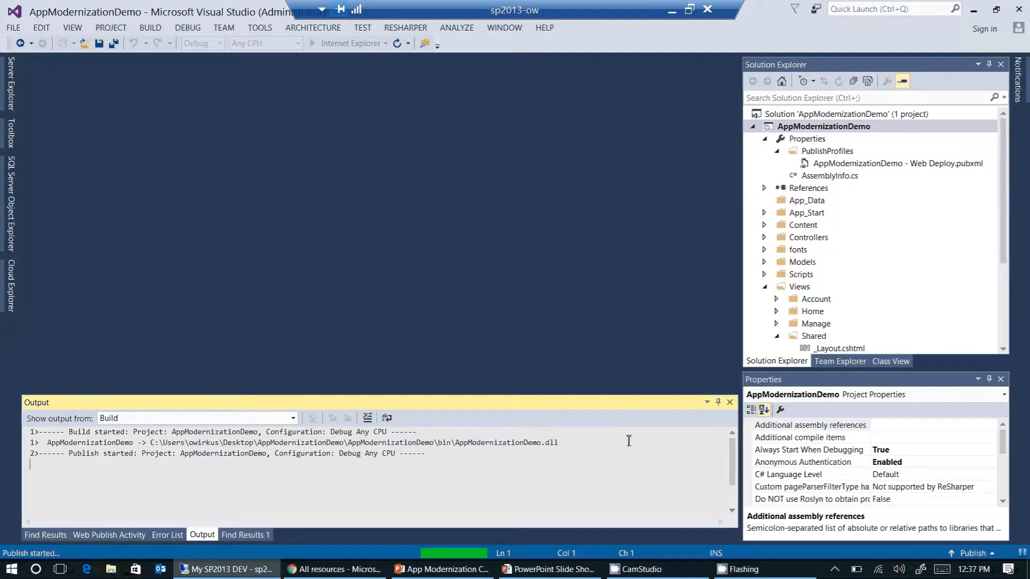
scroll(down, 3)
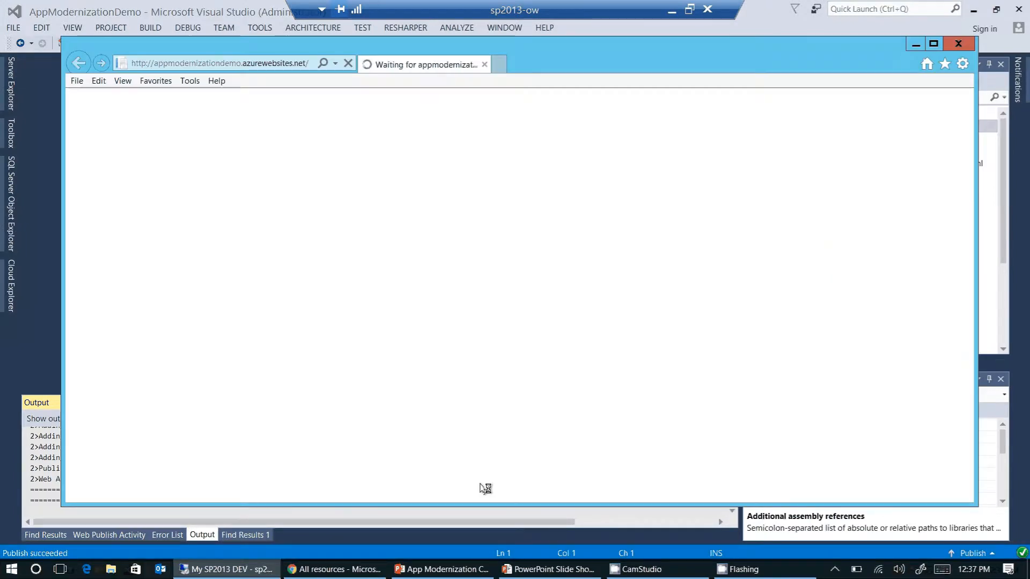
mouse_move(459, 397)
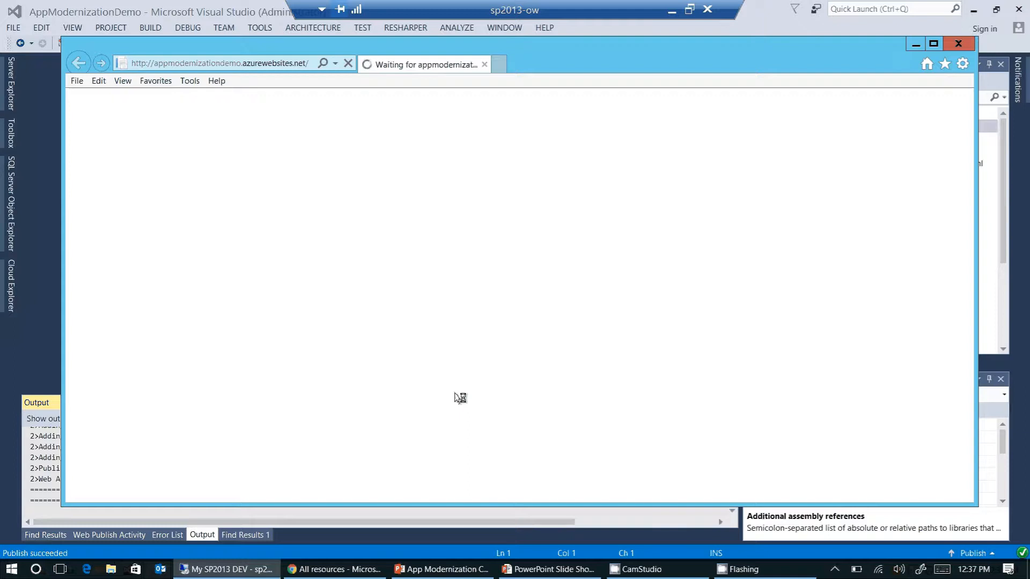
mouse_move(380, 328)
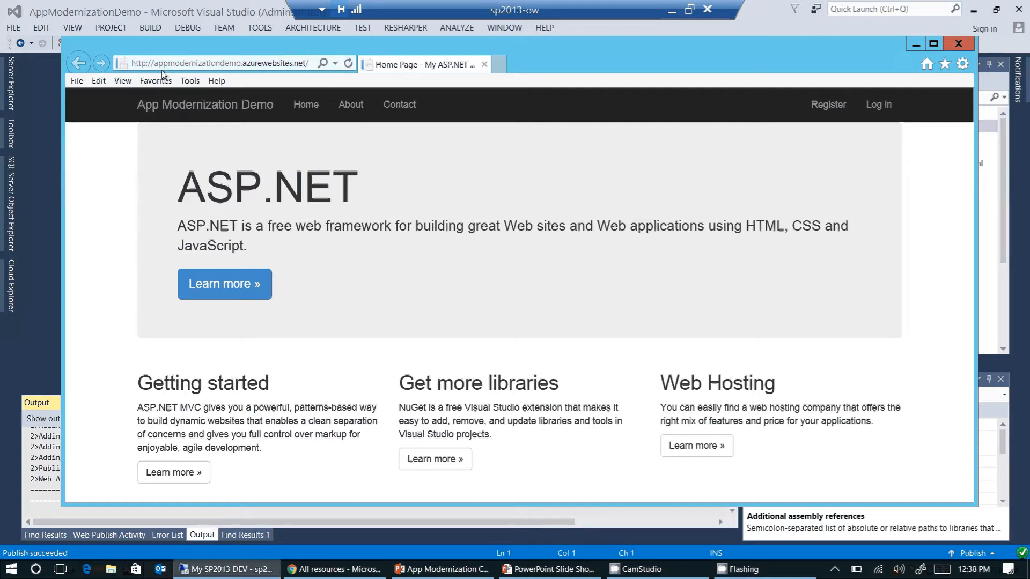
mouse_move(248, 71)
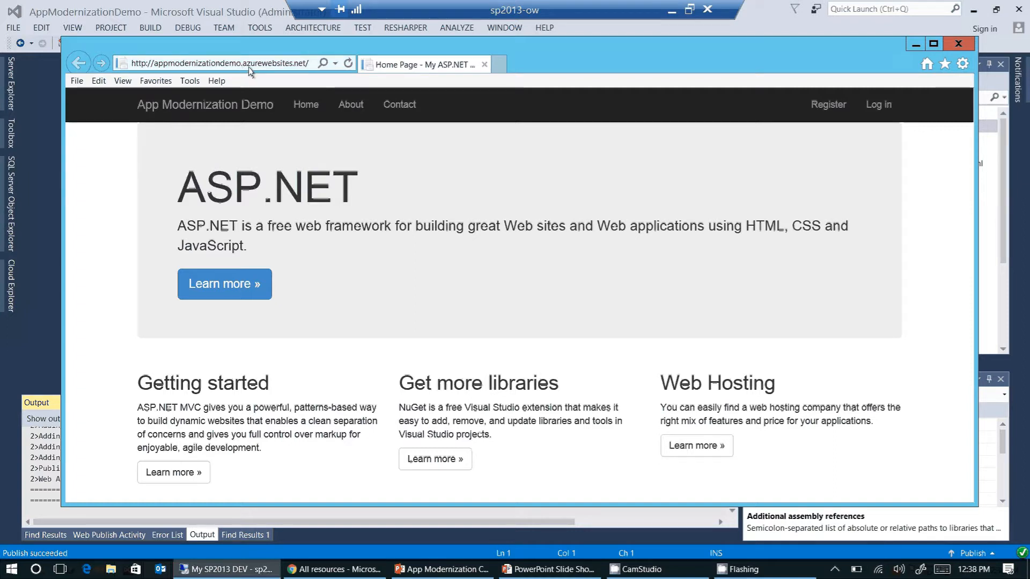
mouse_move(259, 430)
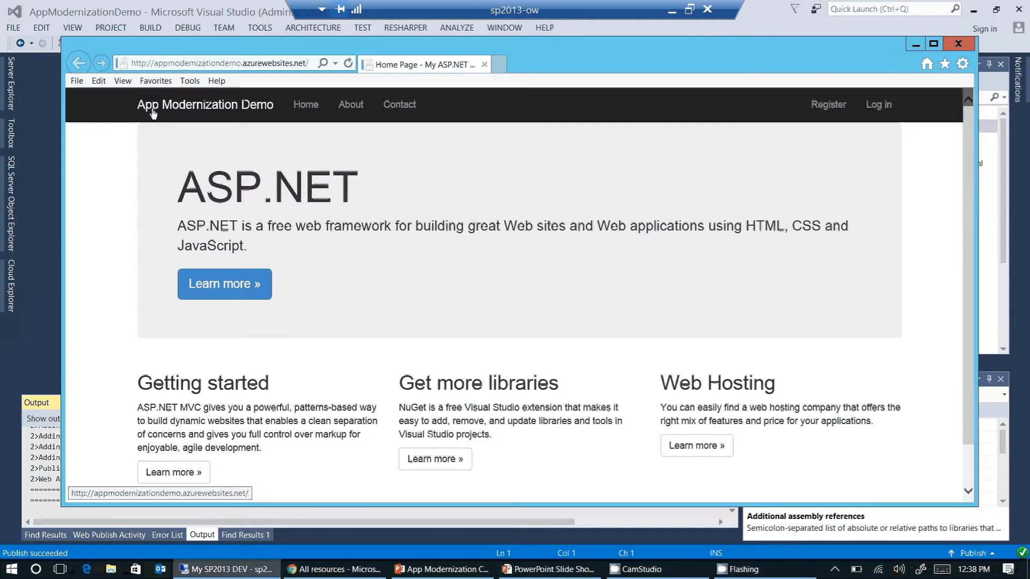
mouse_move(267, 112)
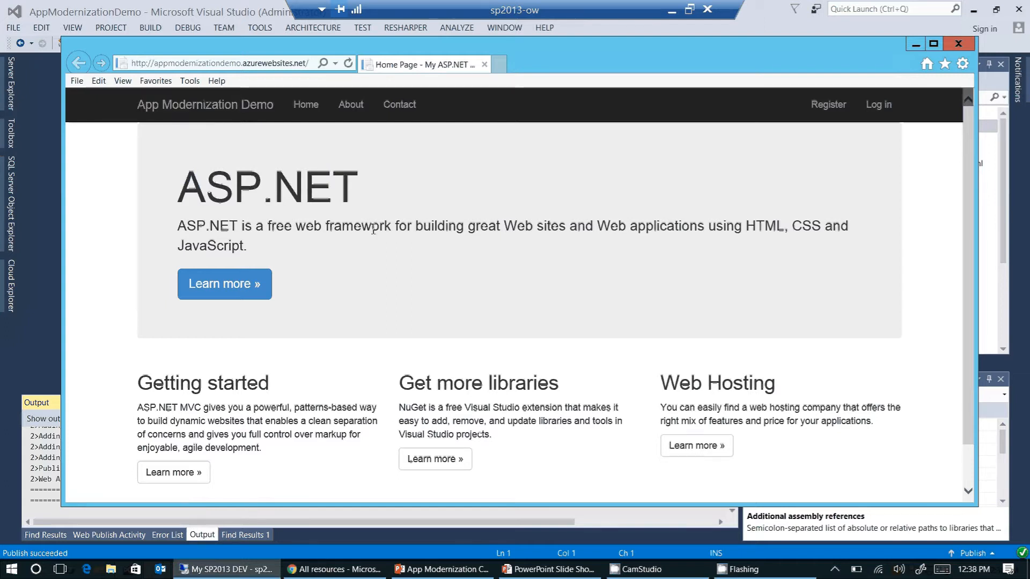
mouse_move(356, 239)
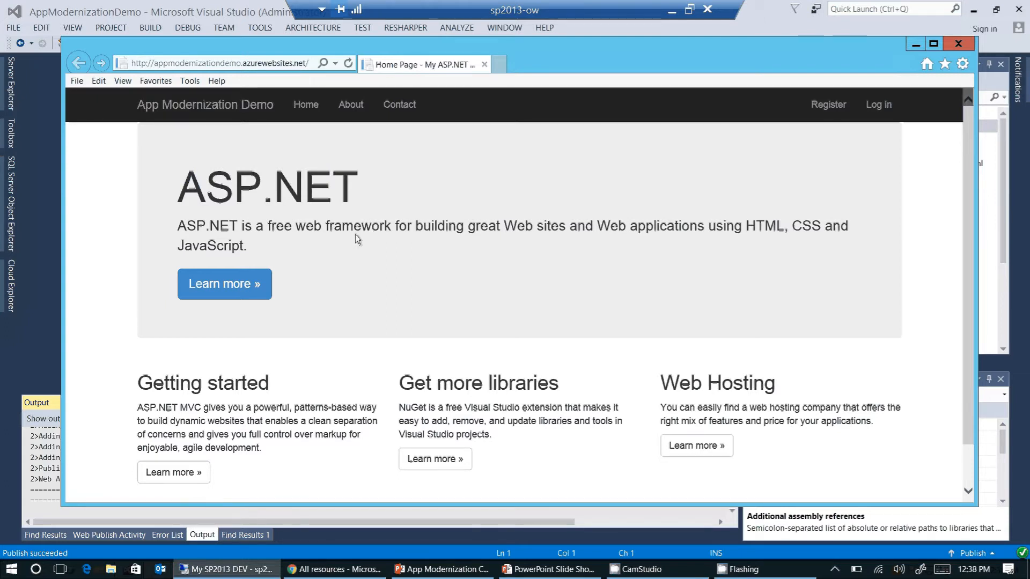